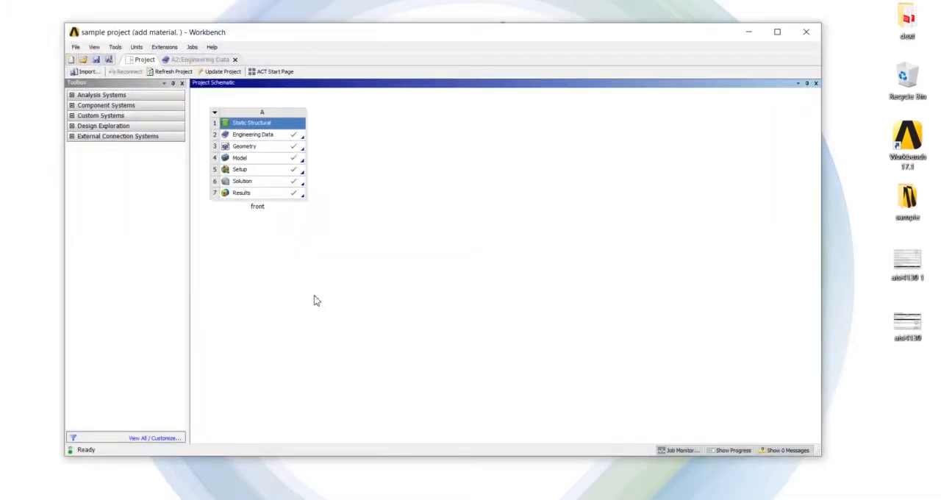
mouse_move(216, 236)
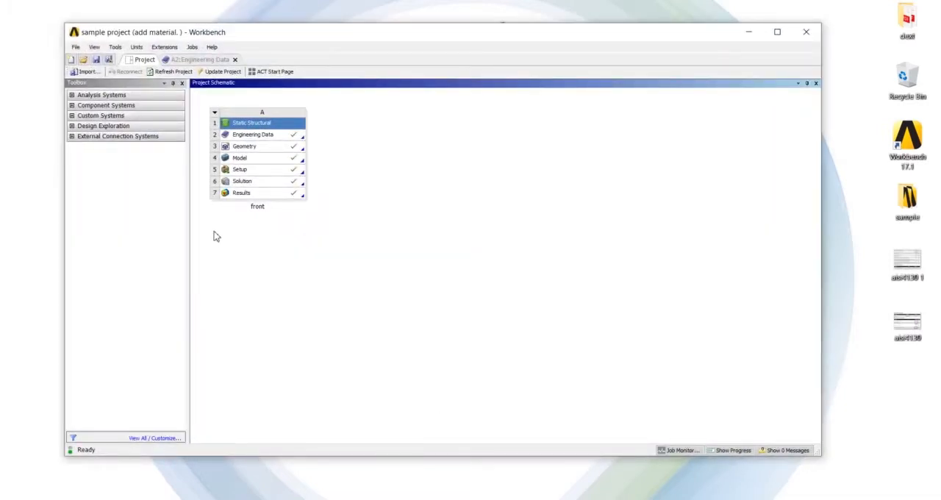
mouse_move(334, 238)
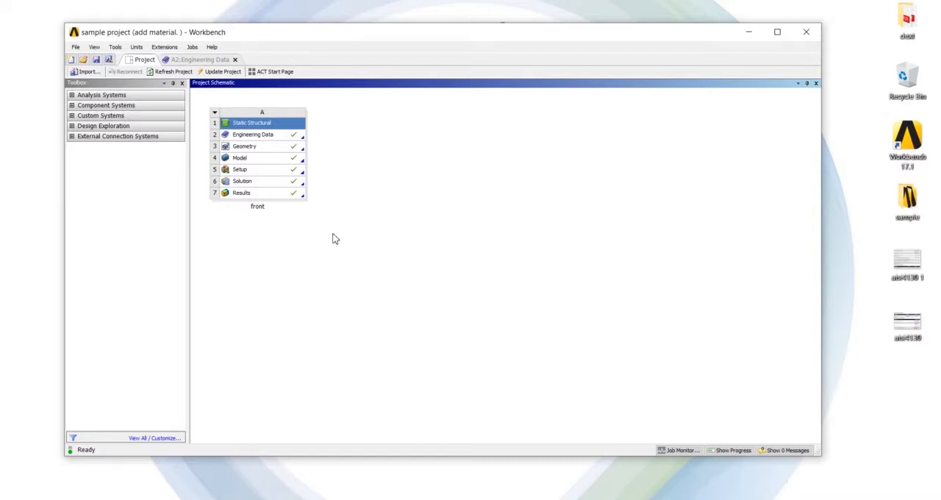
mouse_move(252, 140)
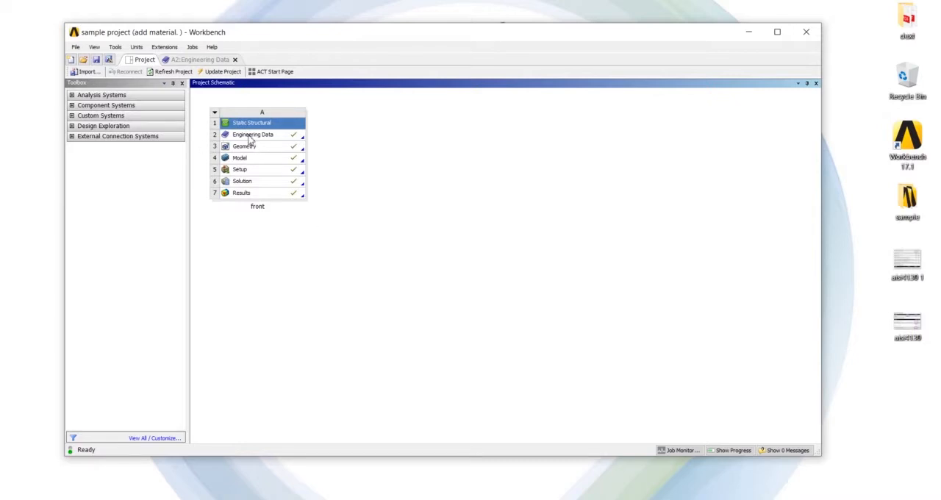
mouse_move(802, 34)
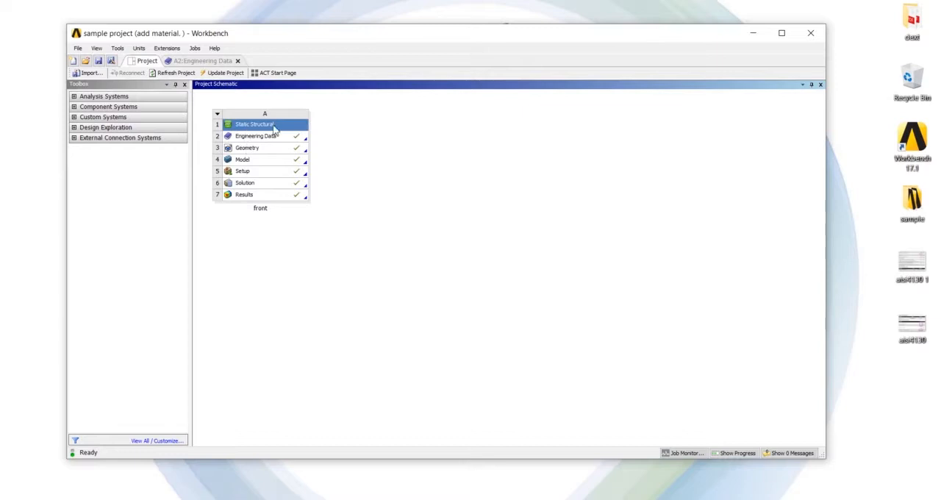
mouse_move(229, 135)
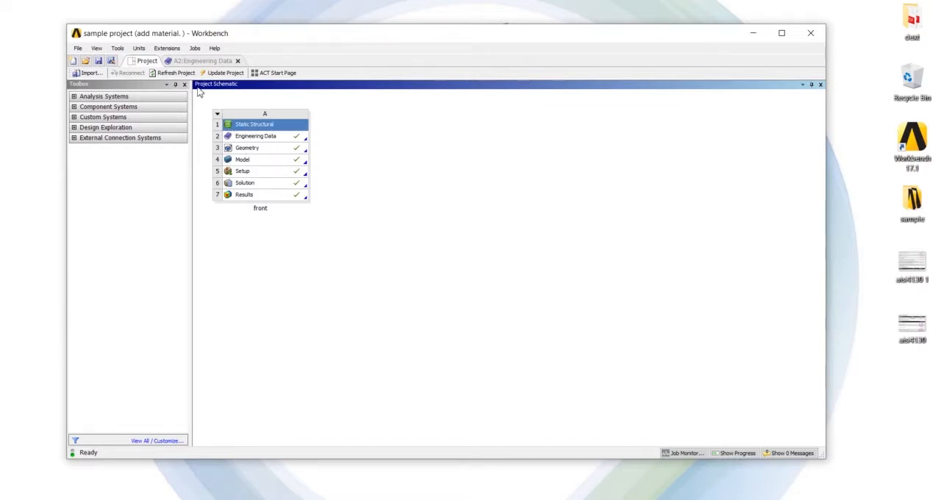
mouse_move(256, 154)
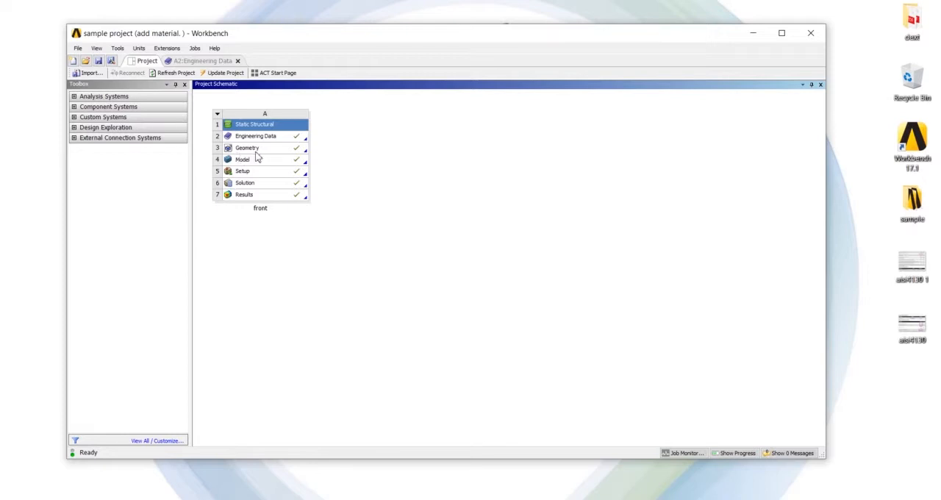
mouse_move(266, 171)
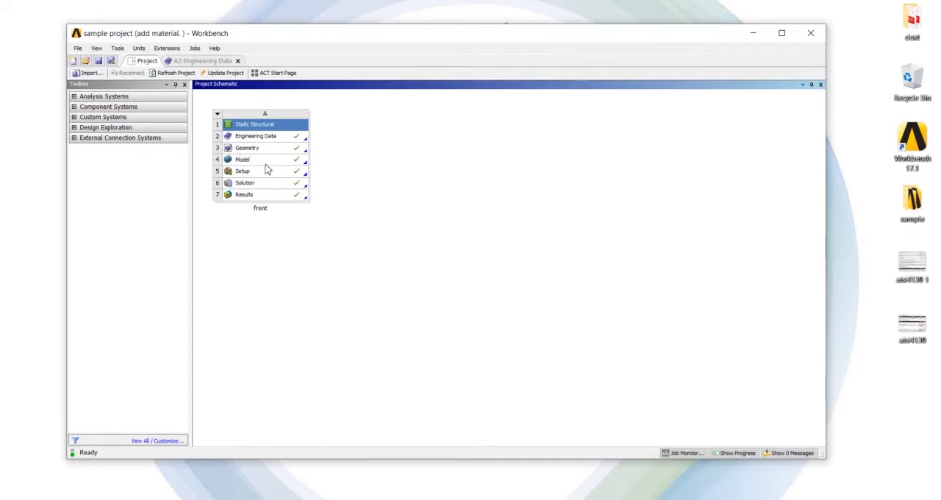
Open the chassis model and view its Equivalent Stress and Total Deformation results
double_click(242, 160)
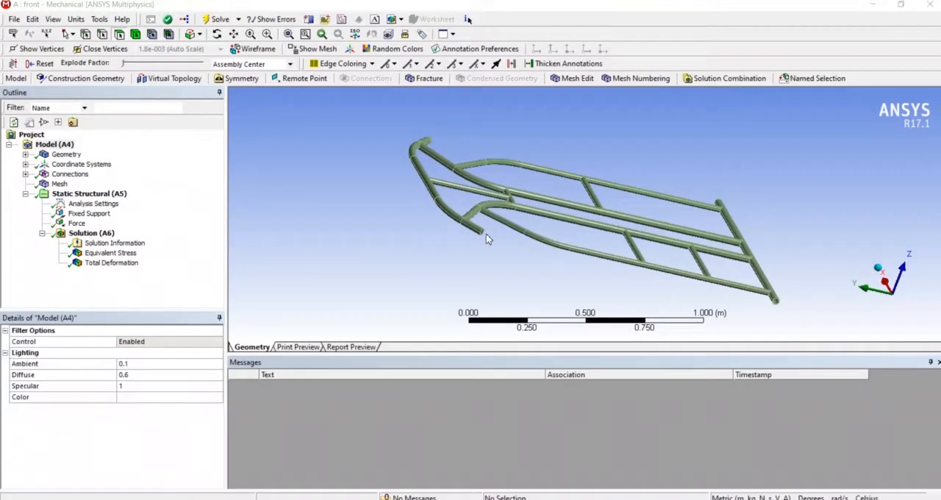
mouse_move(580, 232)
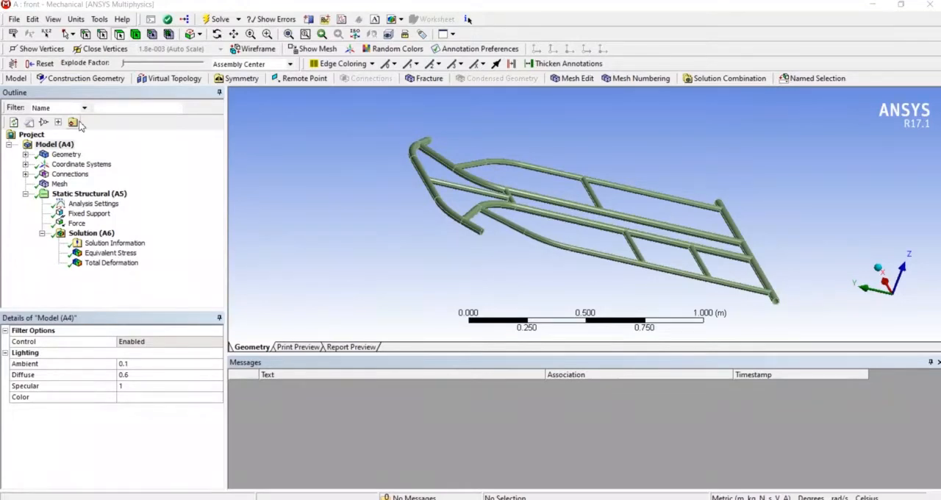
left_click(110, 252)
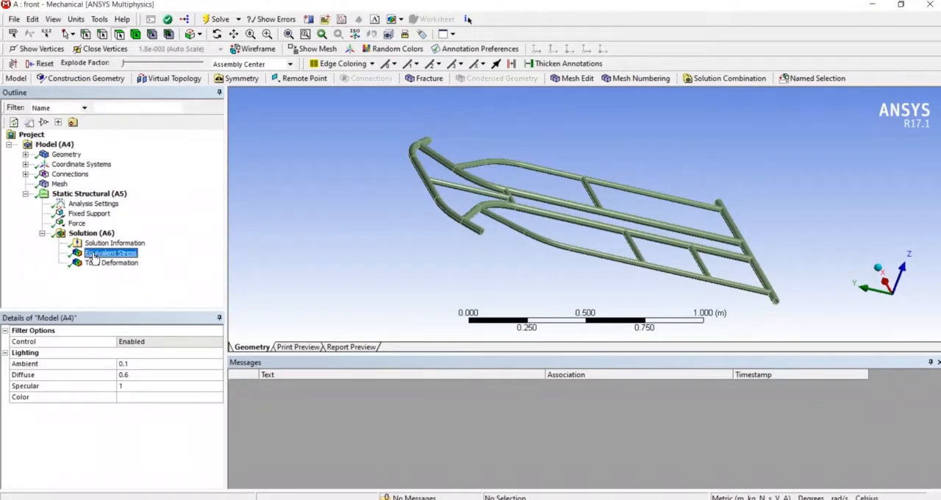
left_click(110, 253)
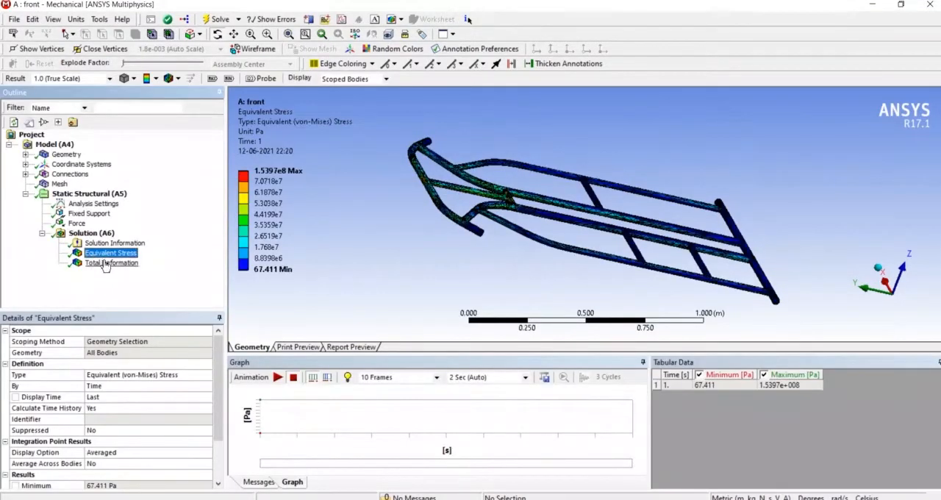
left_click(112, 262)
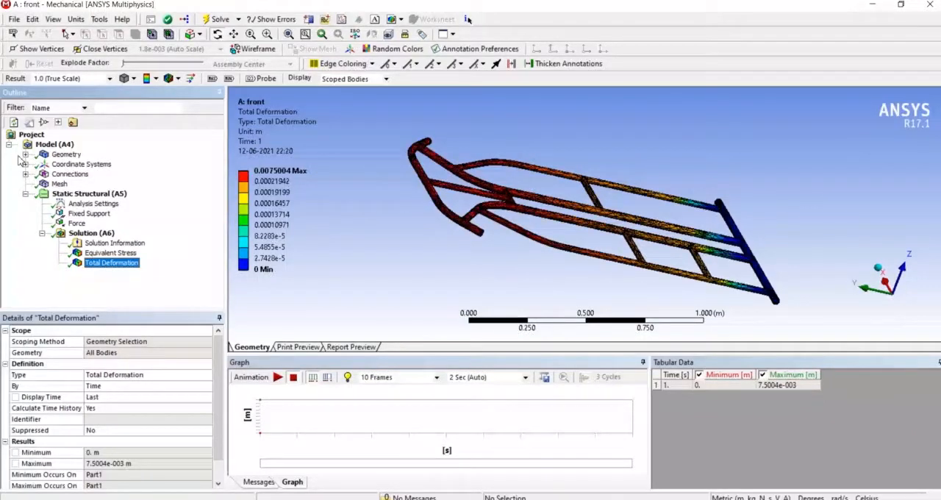
Inspect Part1's current material assignment under Geometry
left_click(30, 154)
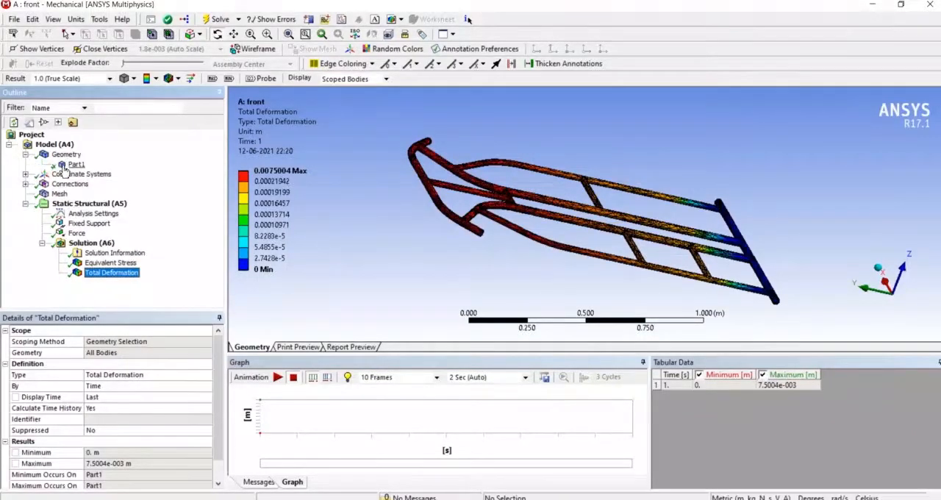
left_click(76, 163)
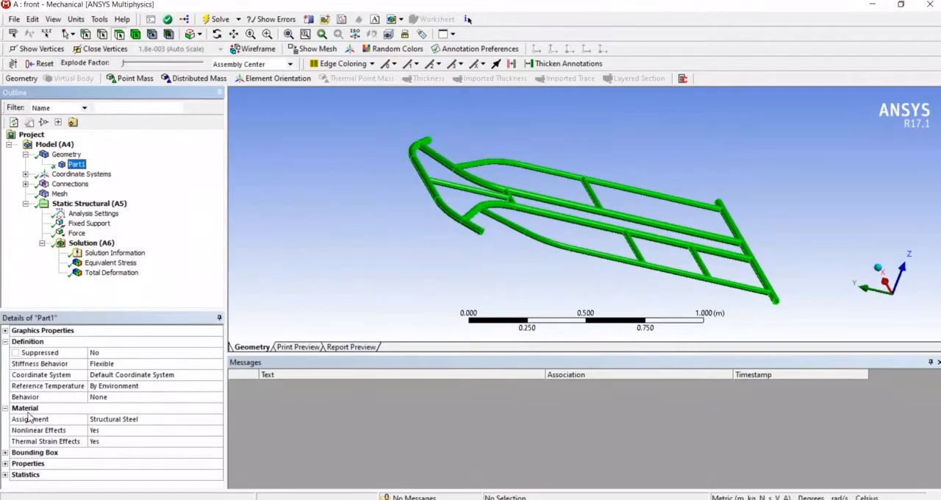
mouse_move(208, 419)
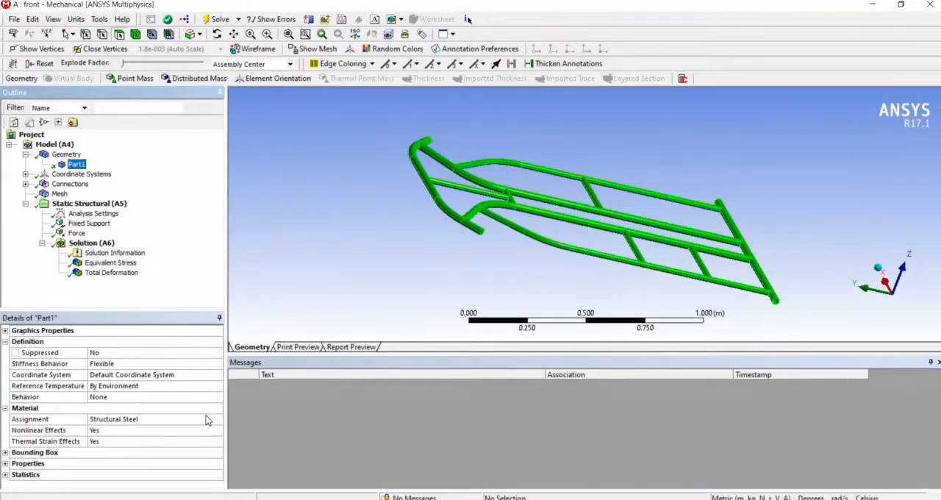
left_click(219, 419)
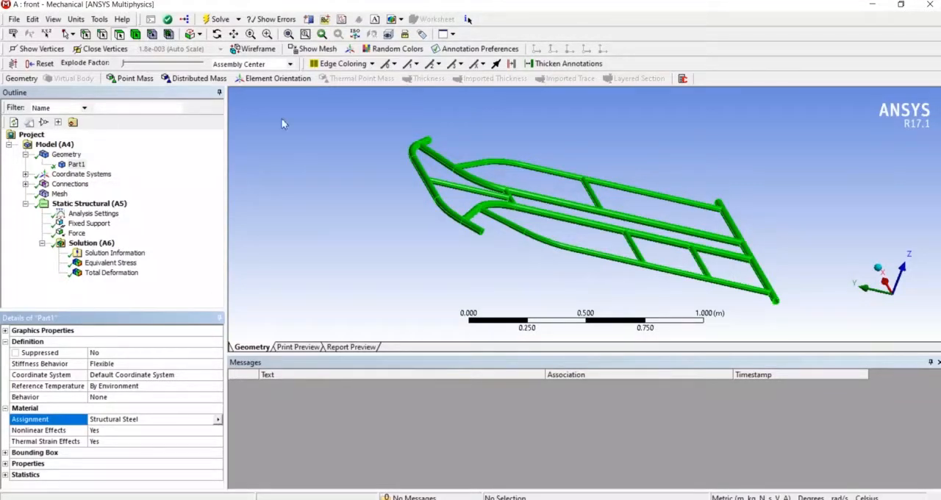
left_click(76, 163)
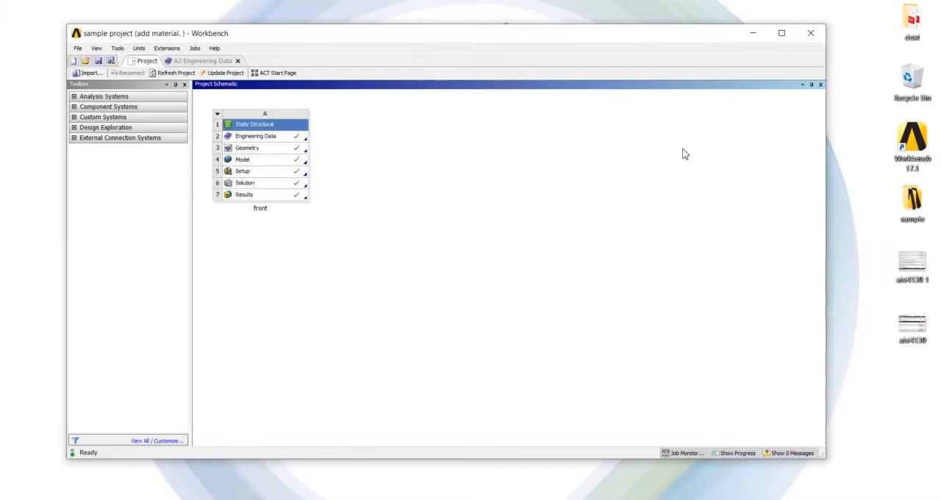
mouse_move(264, 149)
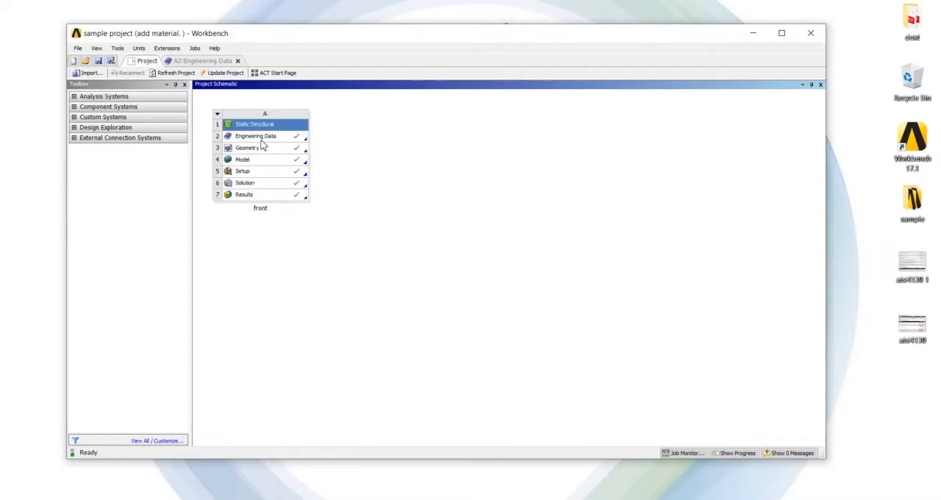
Open Engineering Data, view Structural Steel's strain-life chart, and begin a new material row
left_click(256, 135)
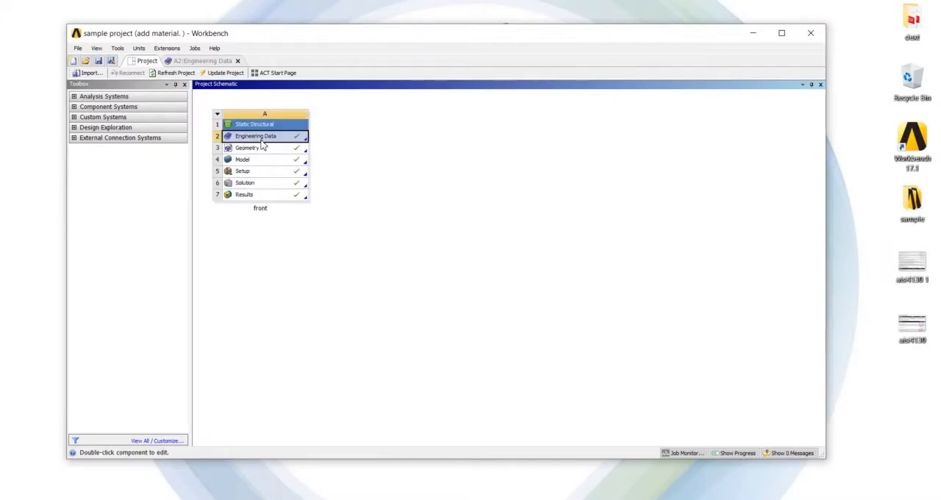
double_click(256, 135)
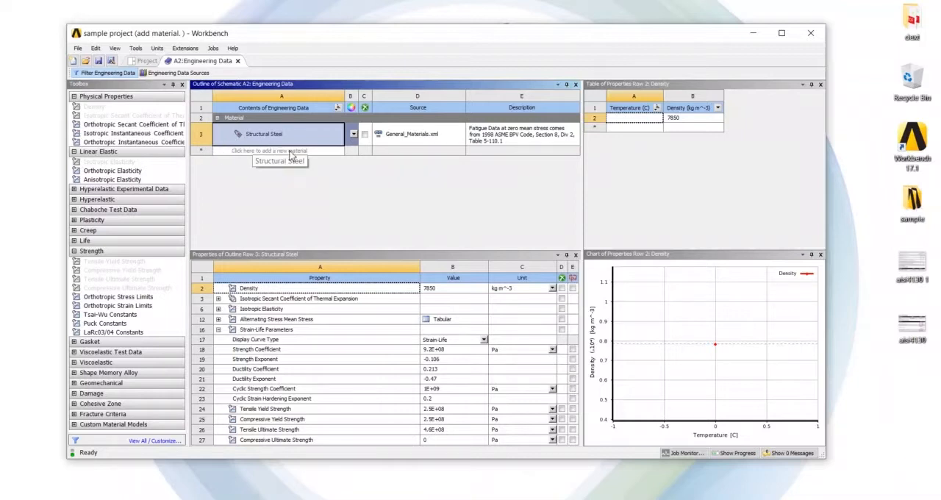
left_click(278, 149)
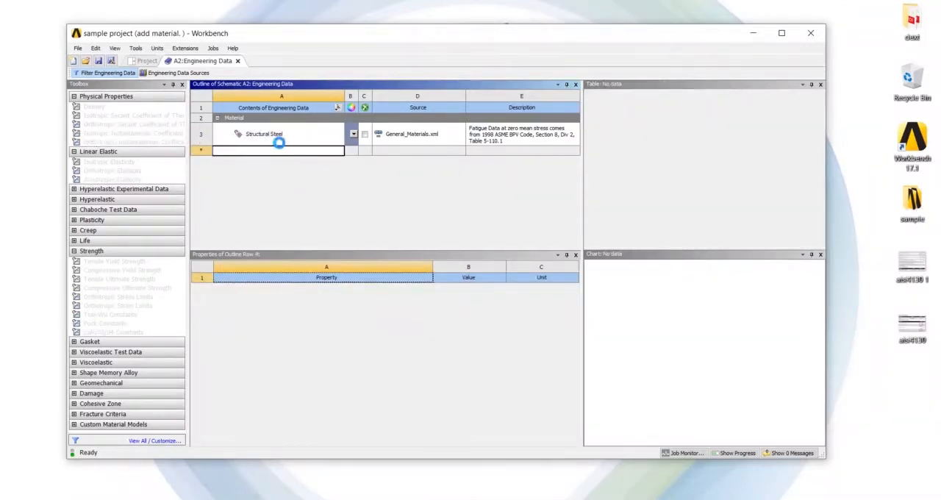
left_click(263, 133)
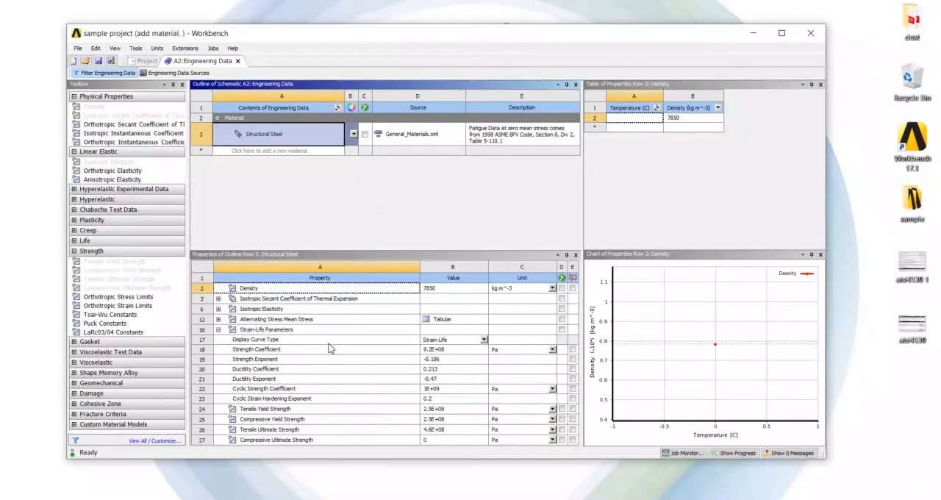
left_click(268, 329)
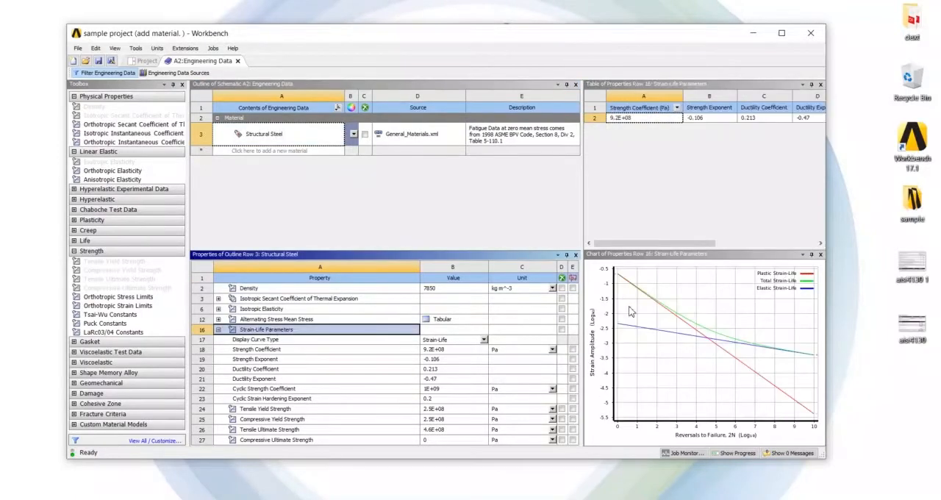
mouse_move(663, 262)
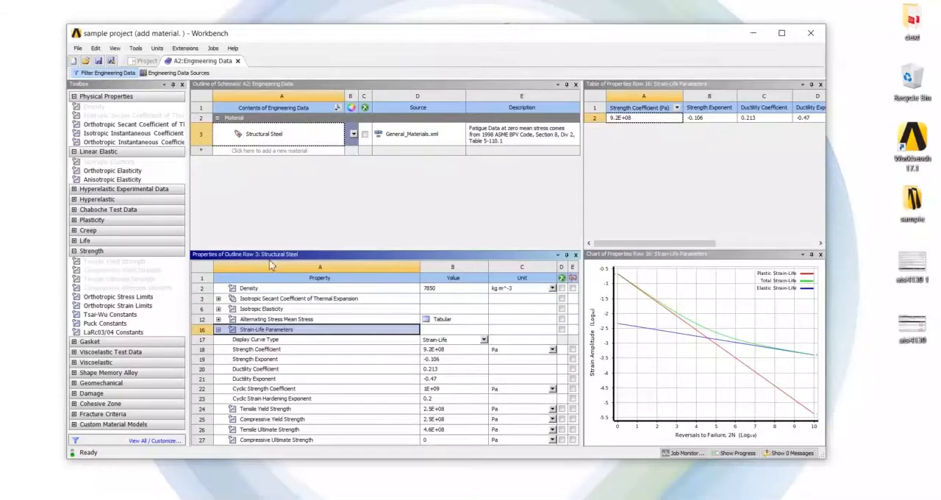
left_click(264, 133)
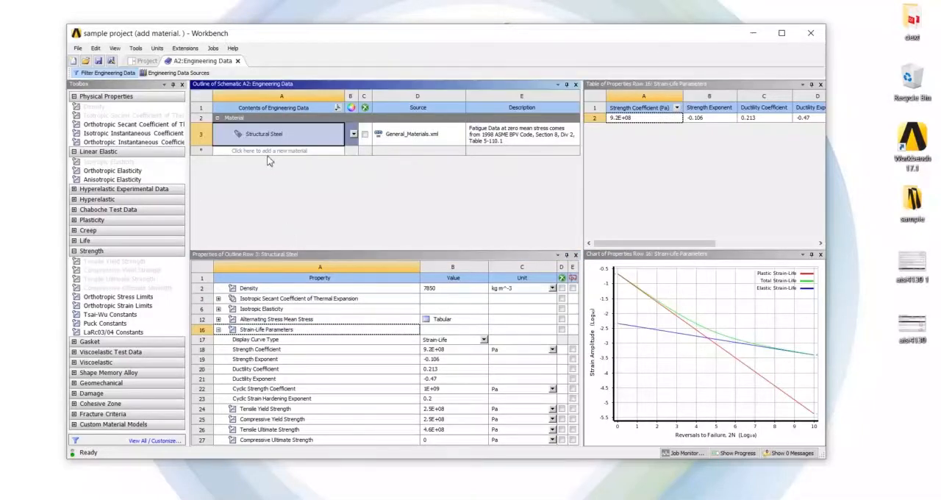
left_click(279, 151)
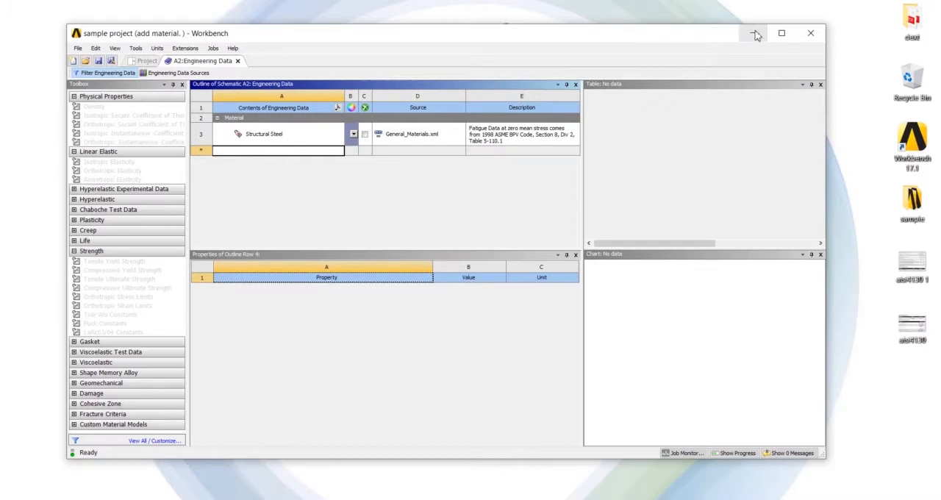
mouse_move(755, 34)
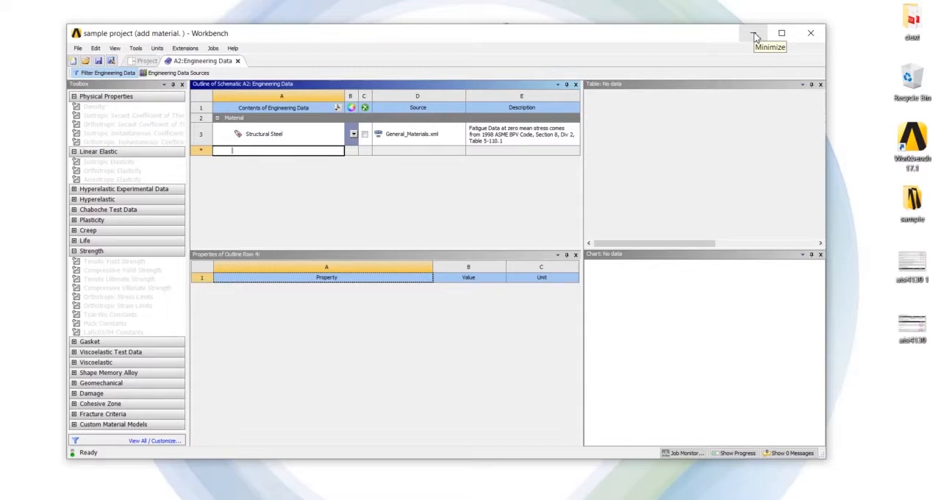
mouse_move(762, 71)
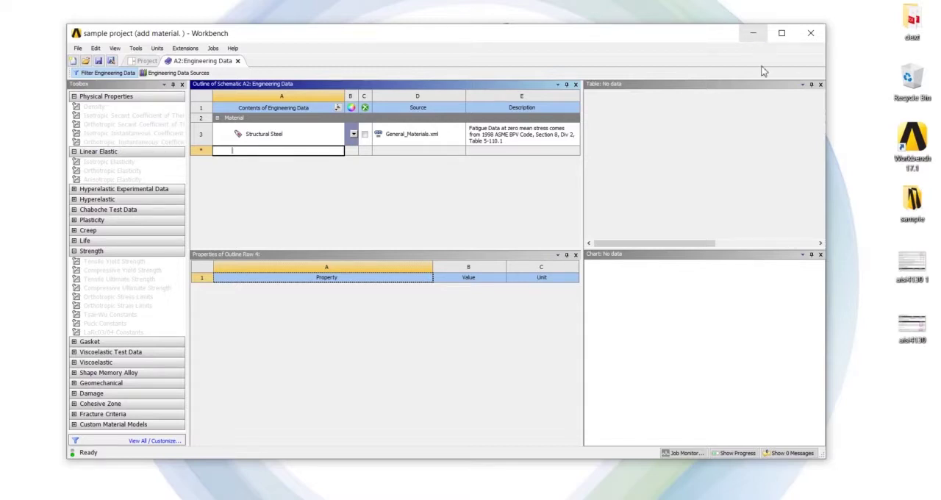
mouse_move(899, 309)
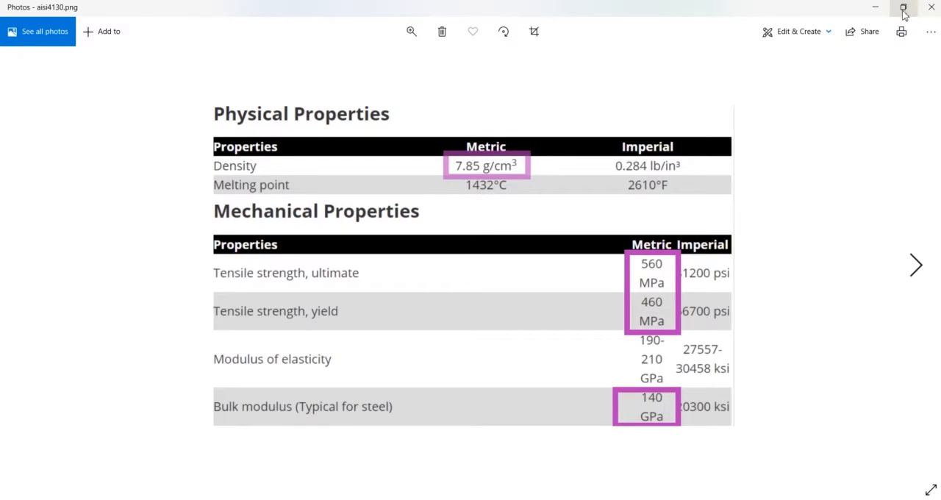
mouse_move(481, 188)
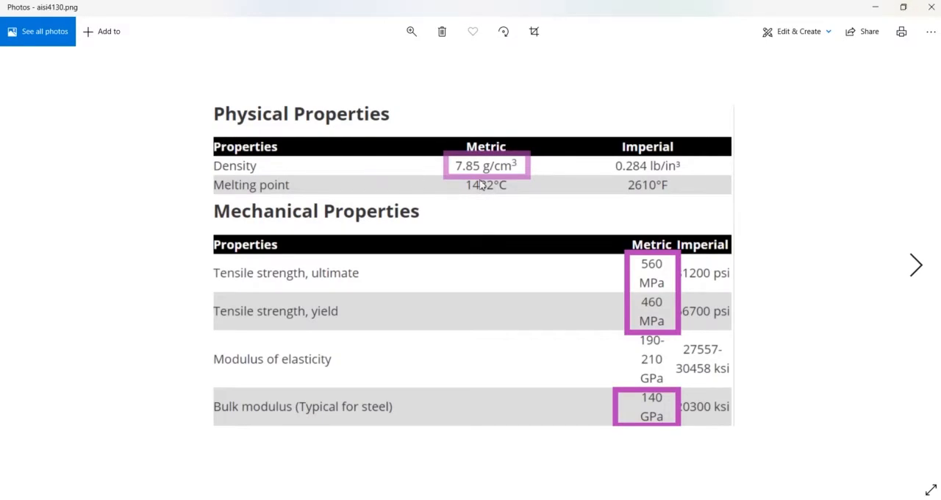
mouse_move(916, 264)
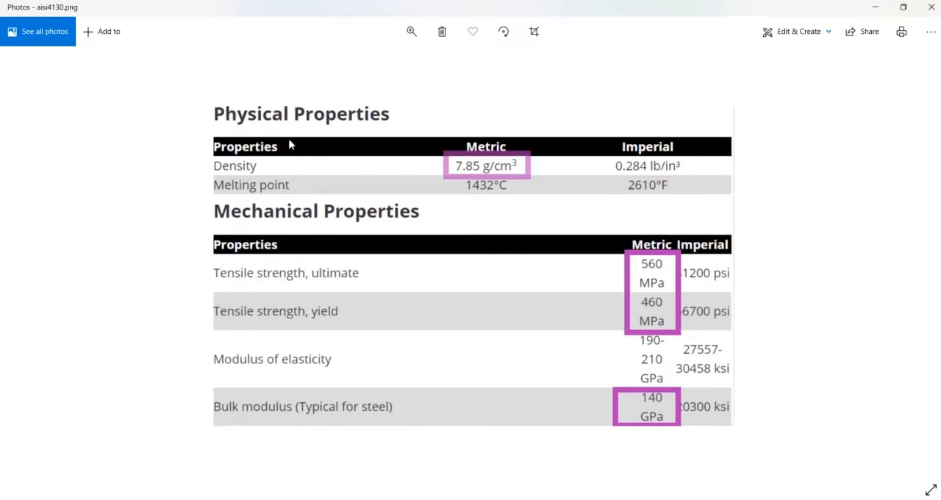
mouse_move(782, 298)
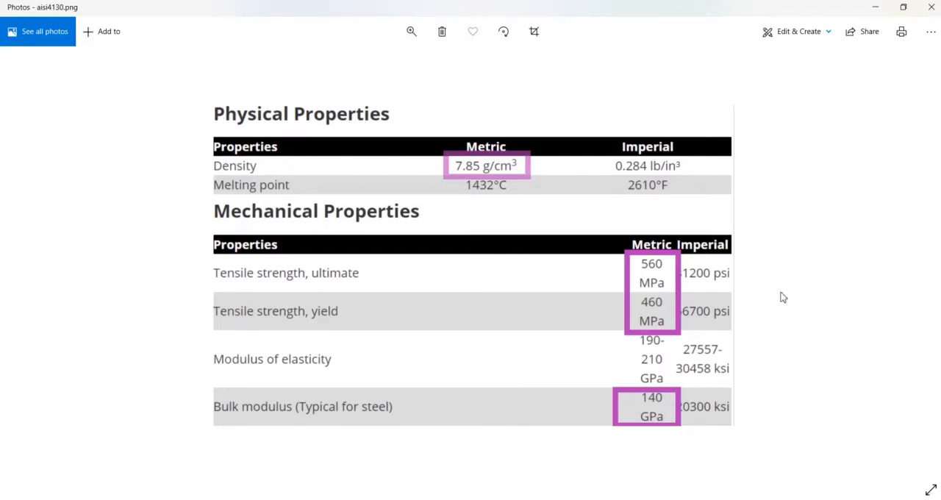
mouse_move(558, 172)
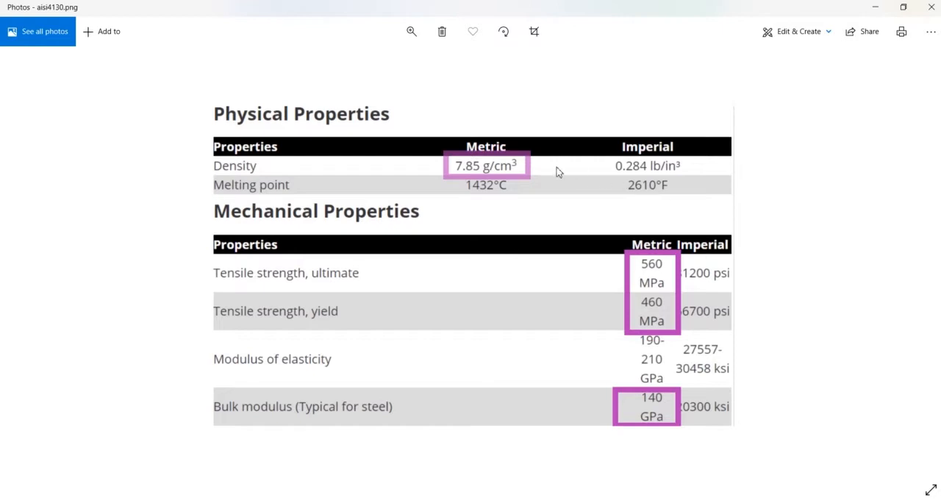
mouse_move(796, 385)
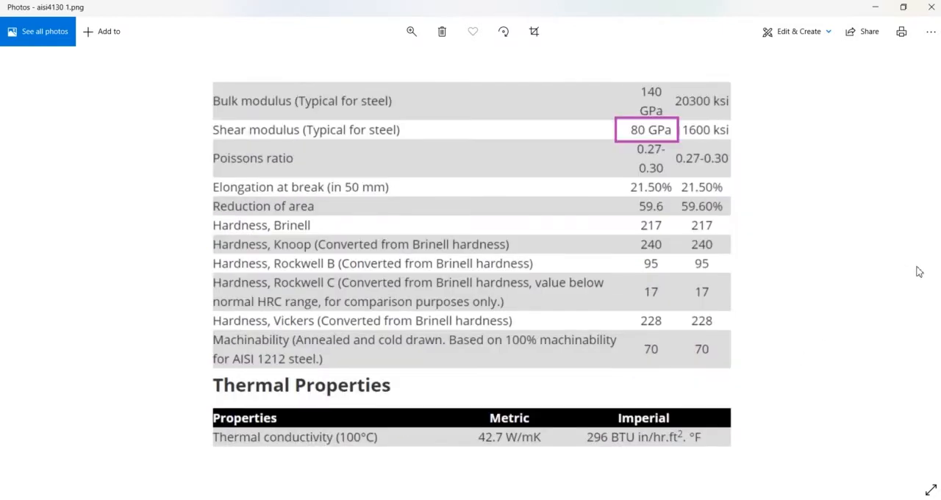
mouse_move(30, 264)
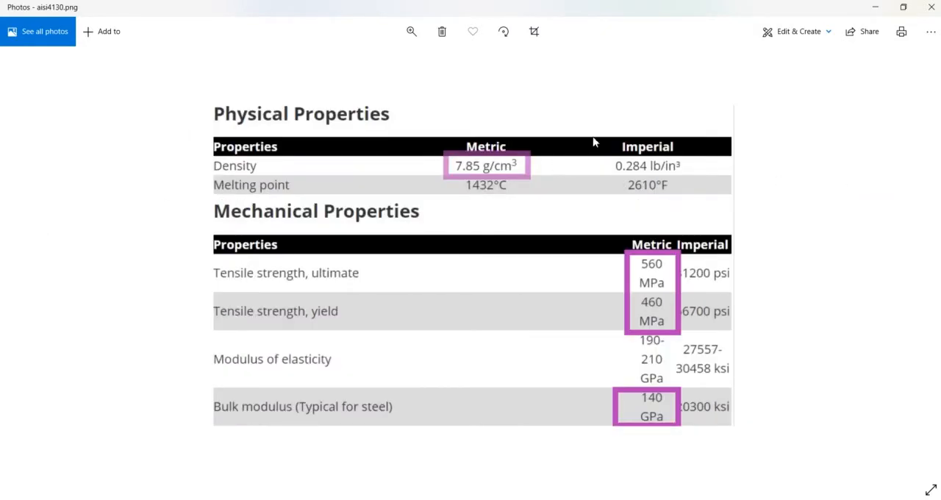
mouse_move(712, 232)
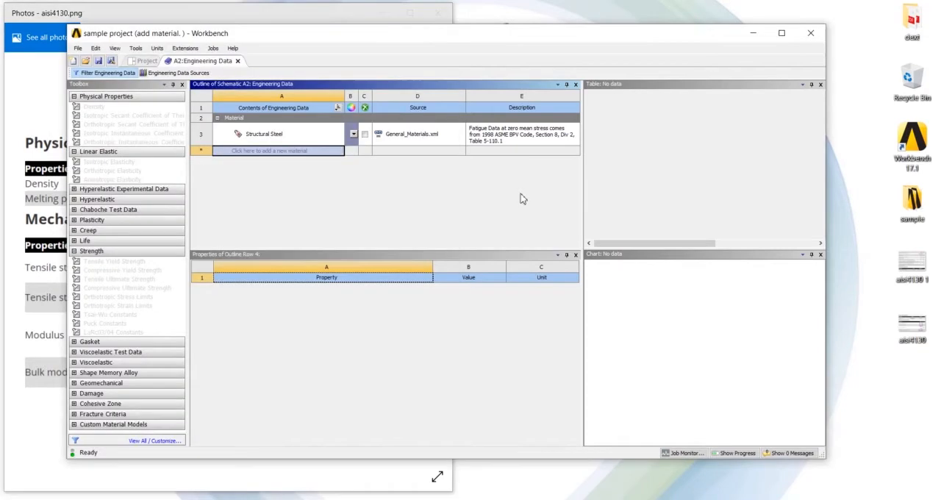
Name the new material AISI 4130 and add its density, elasticity and strength properties
left_click(278, 150)
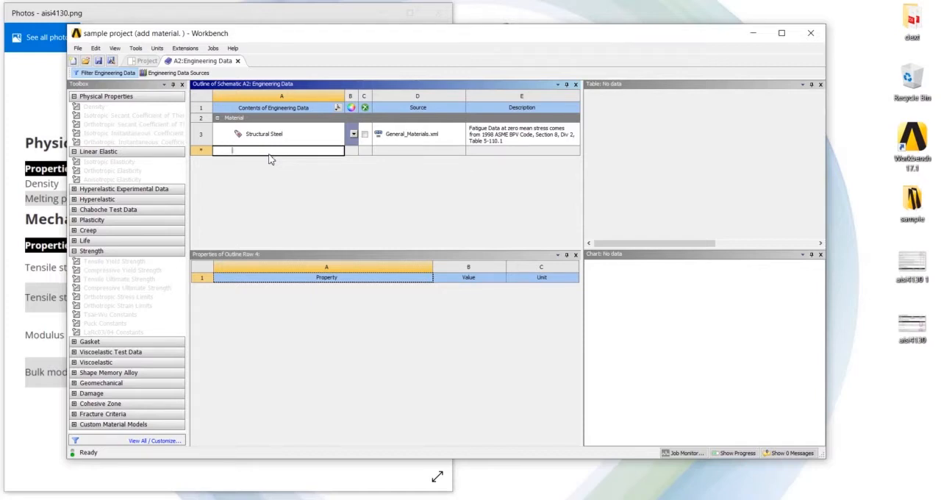
type("a")
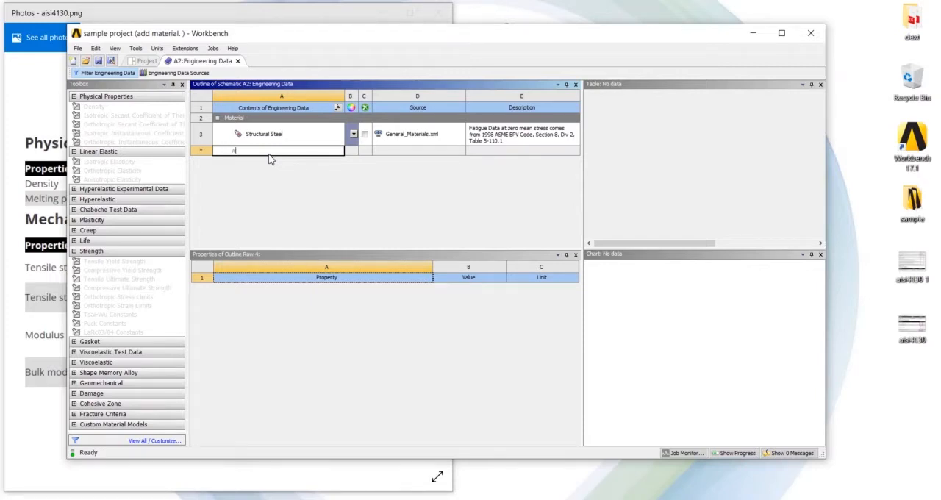
type("l")
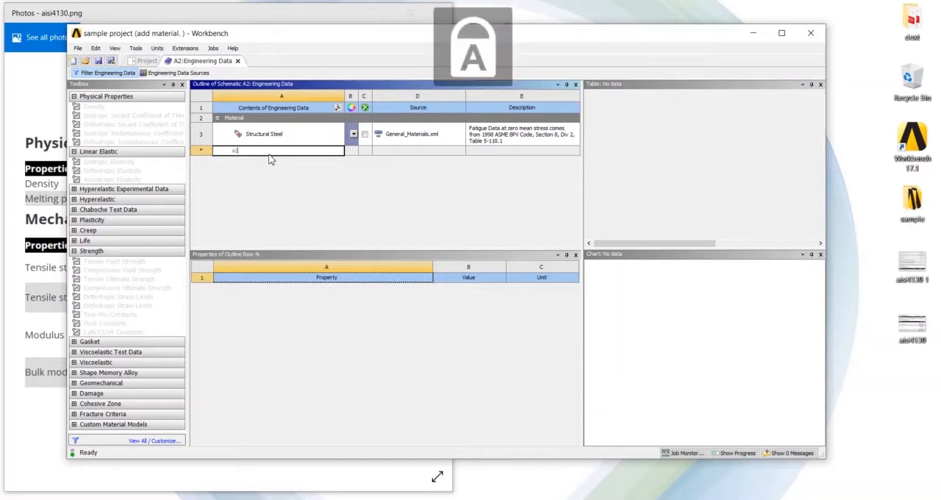
type("AISI 4130")
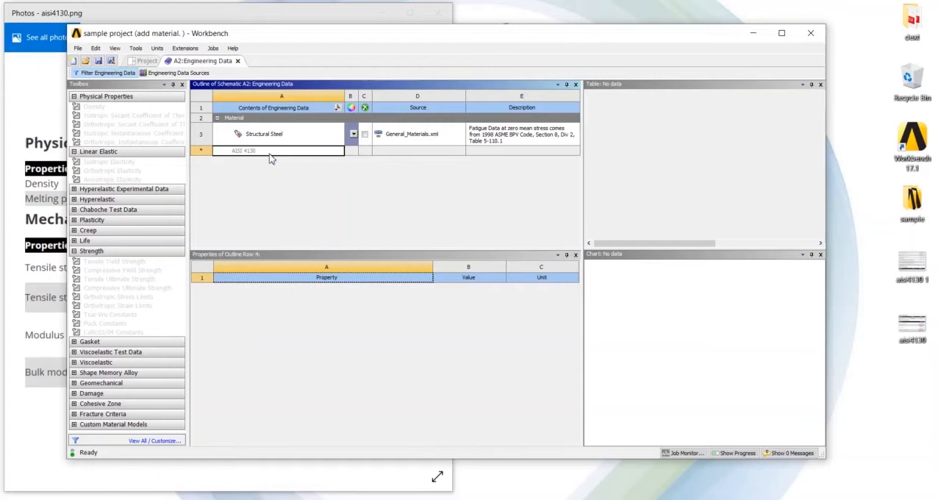
key("Enter")
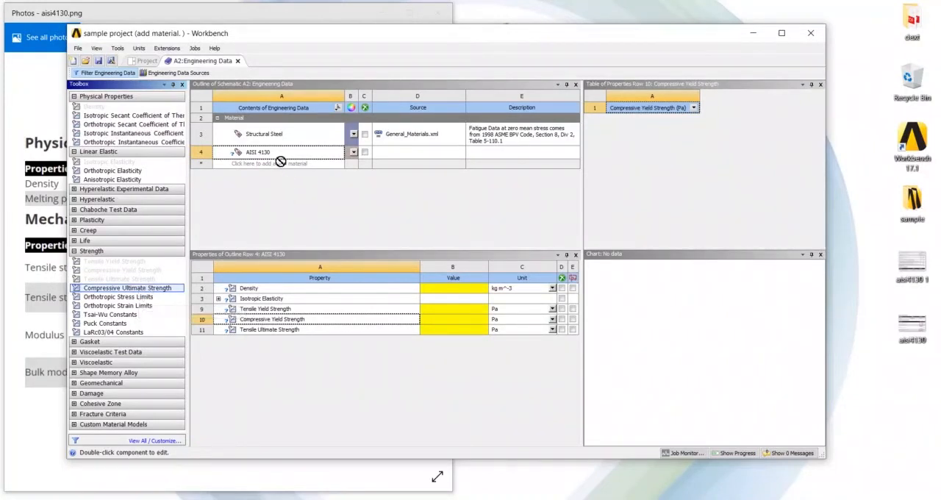
double_click(128, 287)
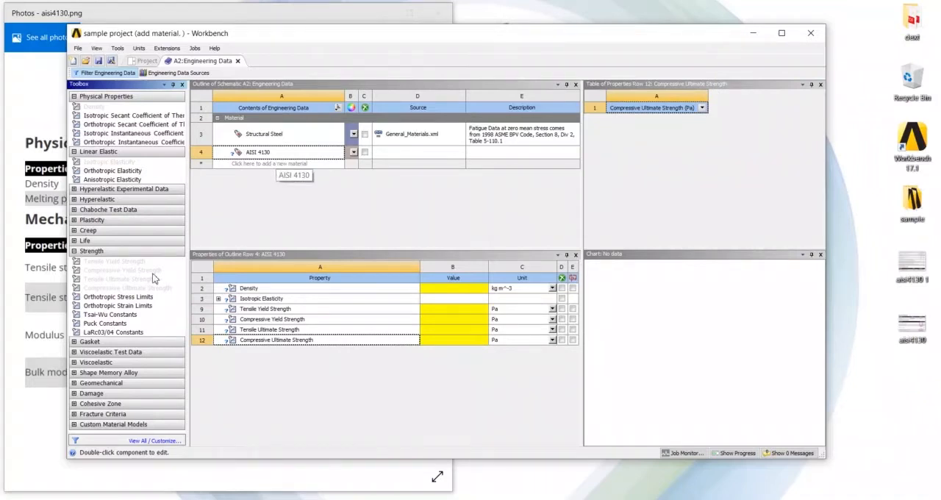
mouse_move(314, 300)
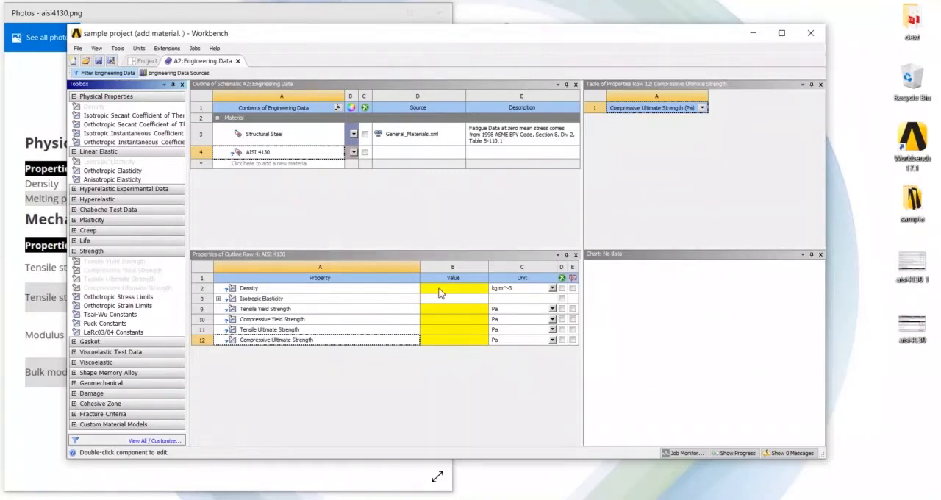
left_click(249, 288)
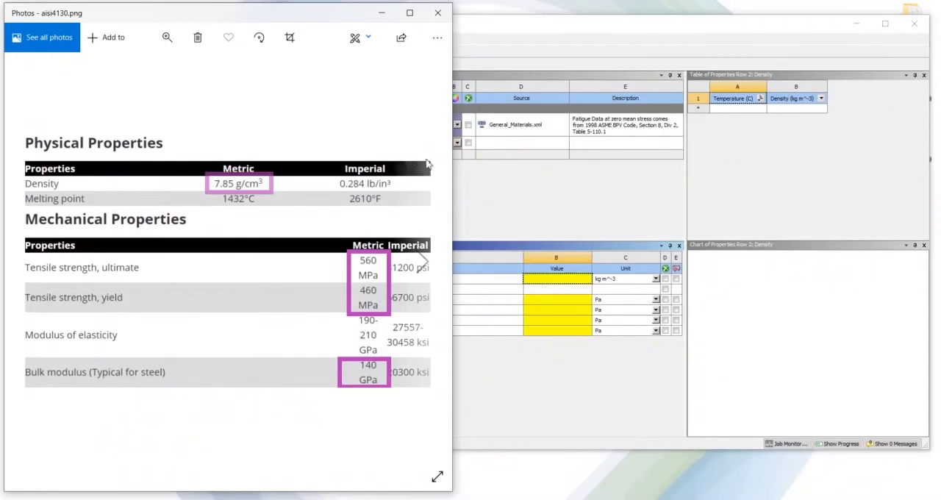
mouse_move(445, 186)
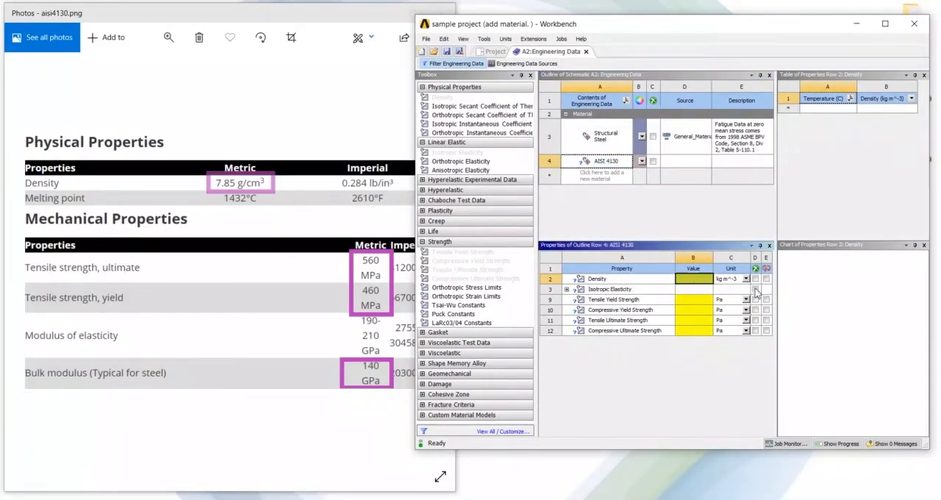
Enter AISI 4130 density as 7.85 g cm^-3 and expand Isotropic Elasticity
left_click(749, 279)
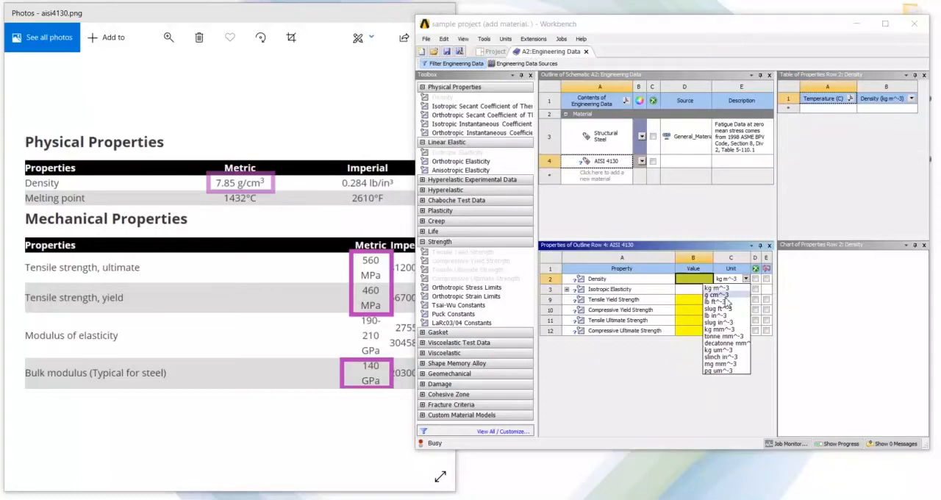
left_click(706, 295)
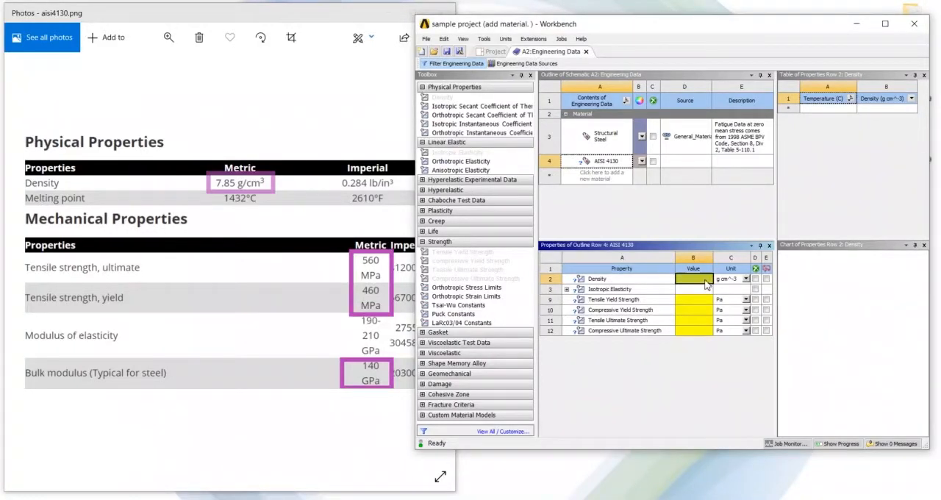
type("7.85")
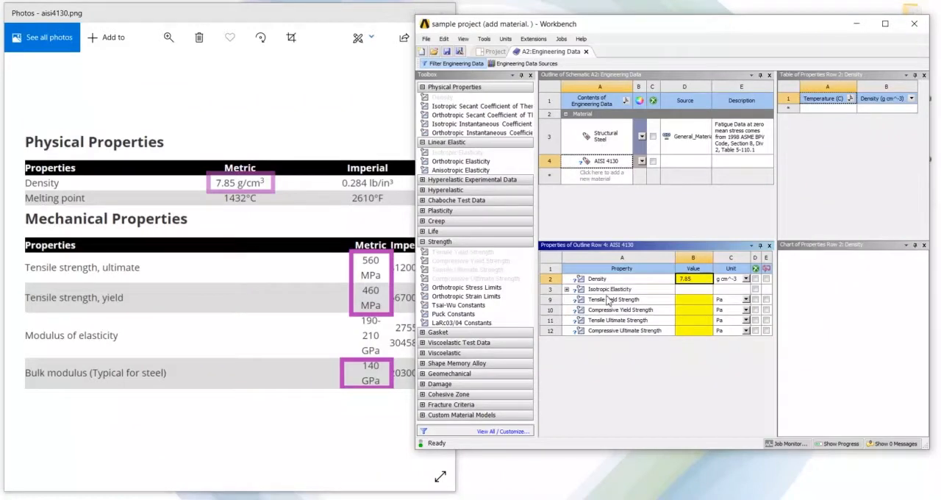
left_click(579, 289)
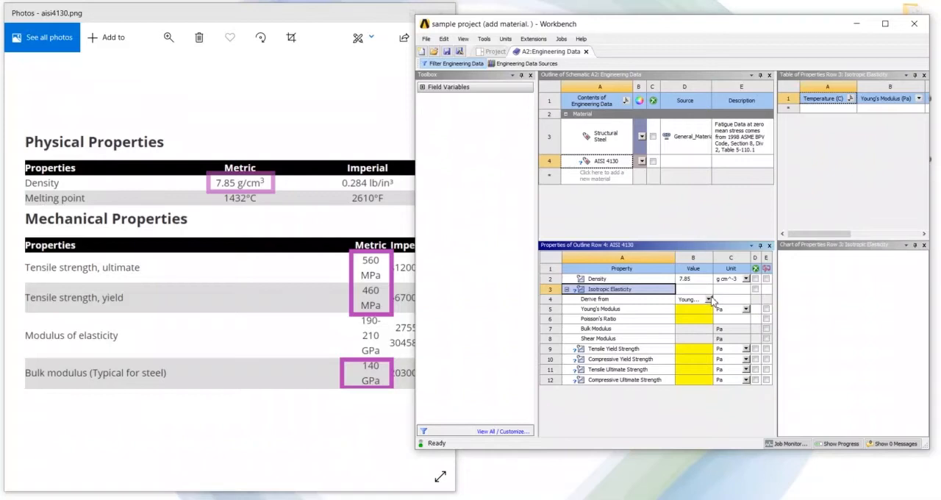
Set AISI 4130 elasticity to bulk modulus 140000 MPa and shear modulus 80000 MPa
left_click(708, 300)
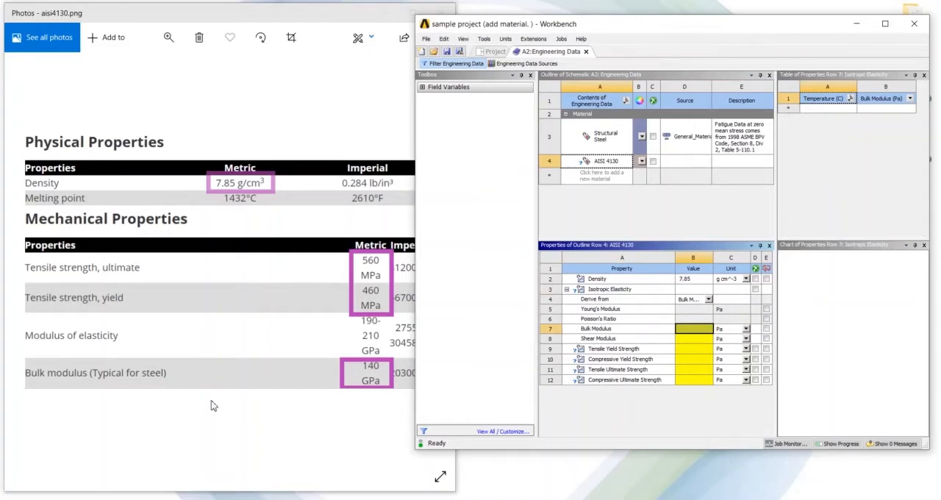
left_click(744, 329)
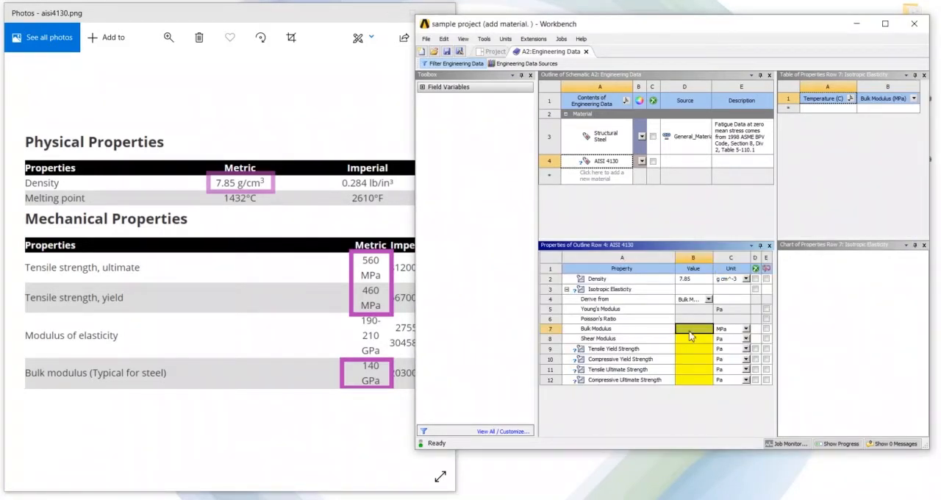
type("140")
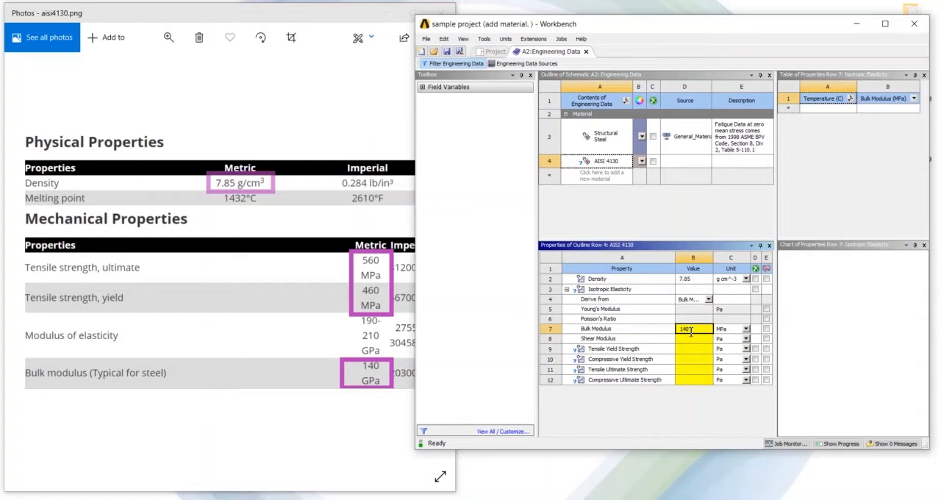
type("140000")
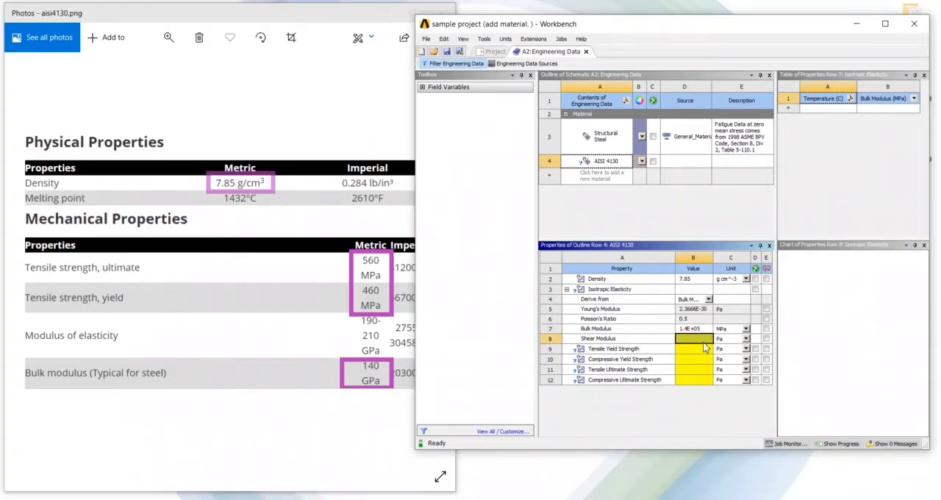
left_click(747, 338)
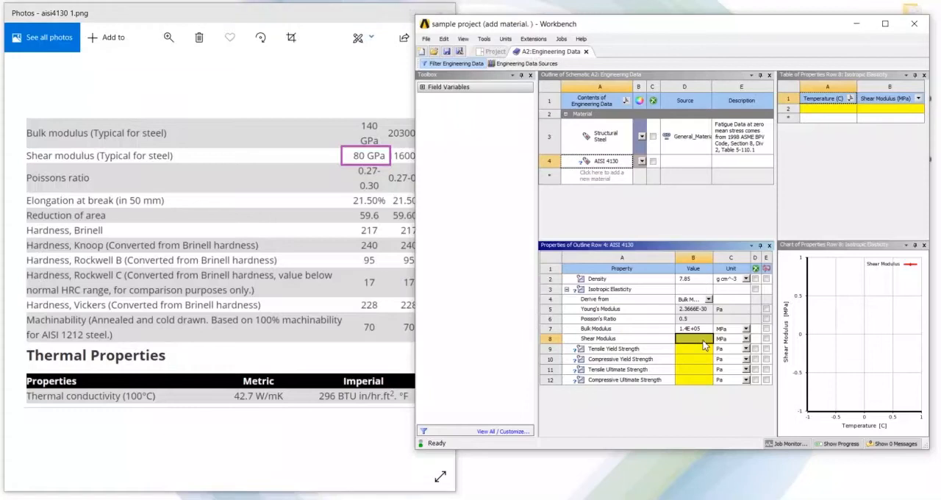
type("80")
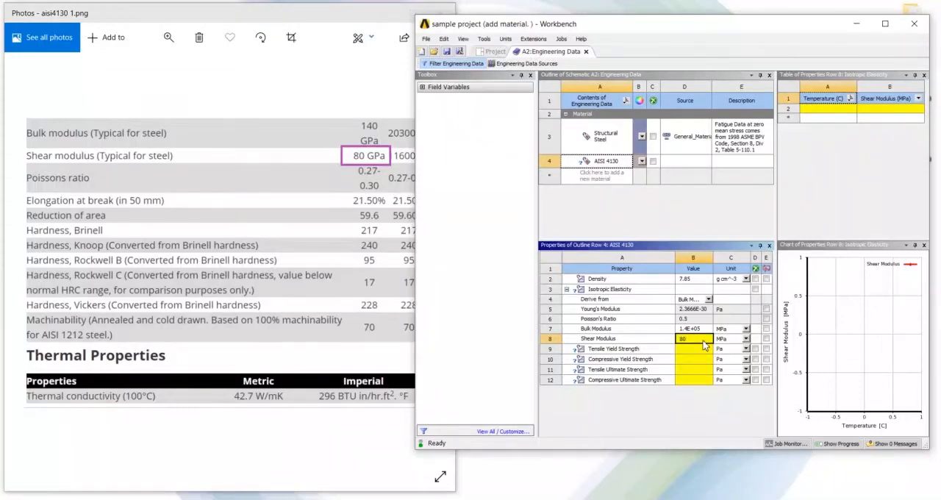
type("80000")
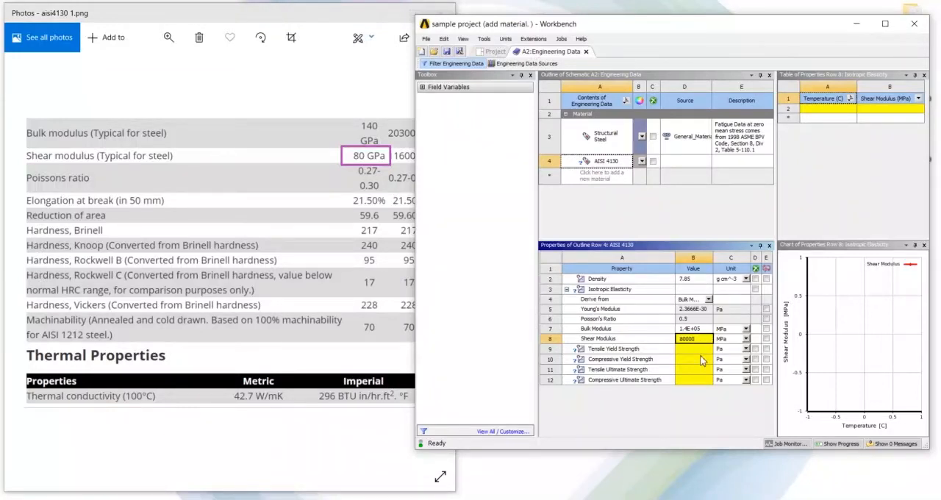
left_click(615, 348)
type("460")
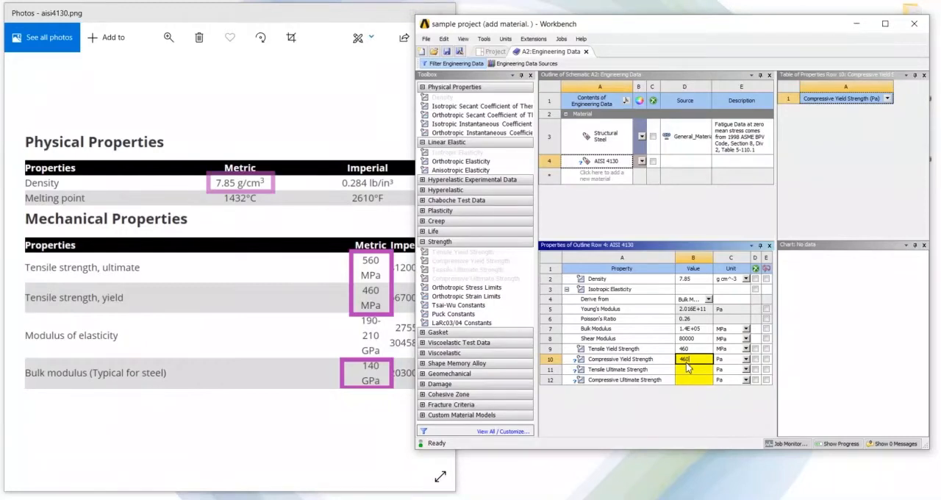
Enter 460 as AISI 4130's compressive yield strength
left_click(686, 369)
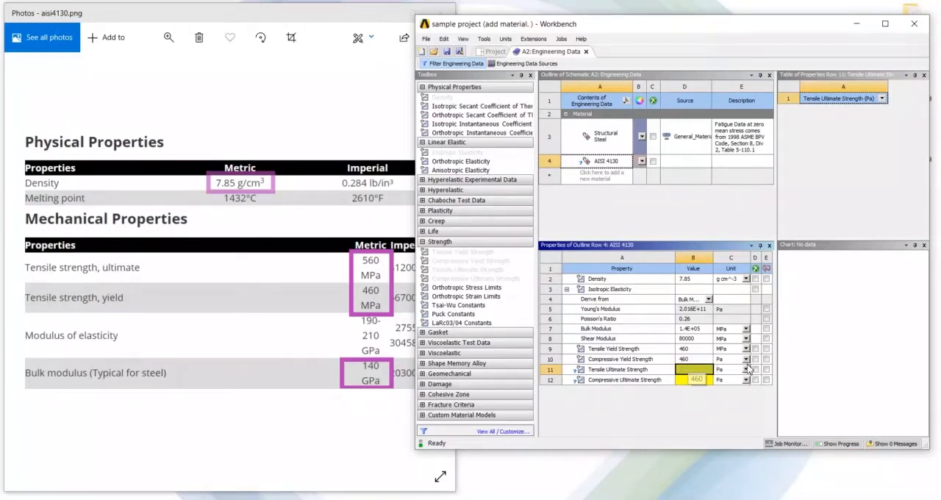
left_click(692, 359)
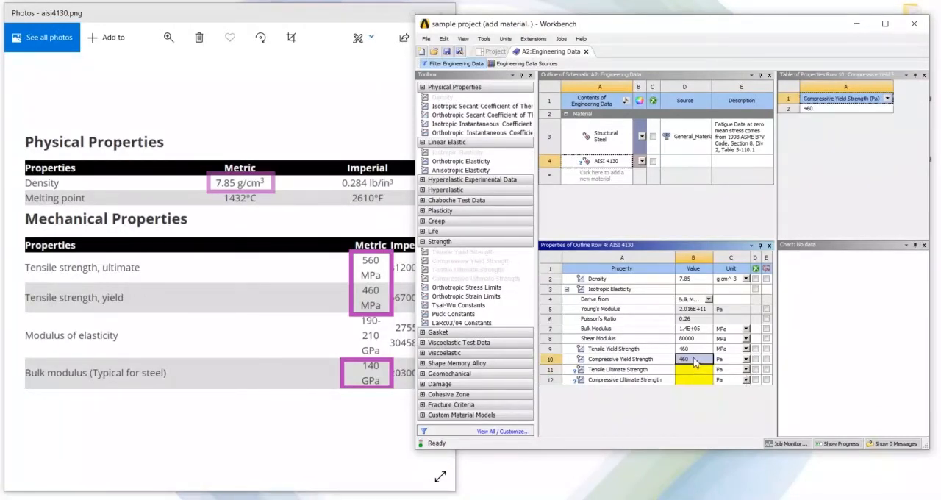
left_click(691, 359)
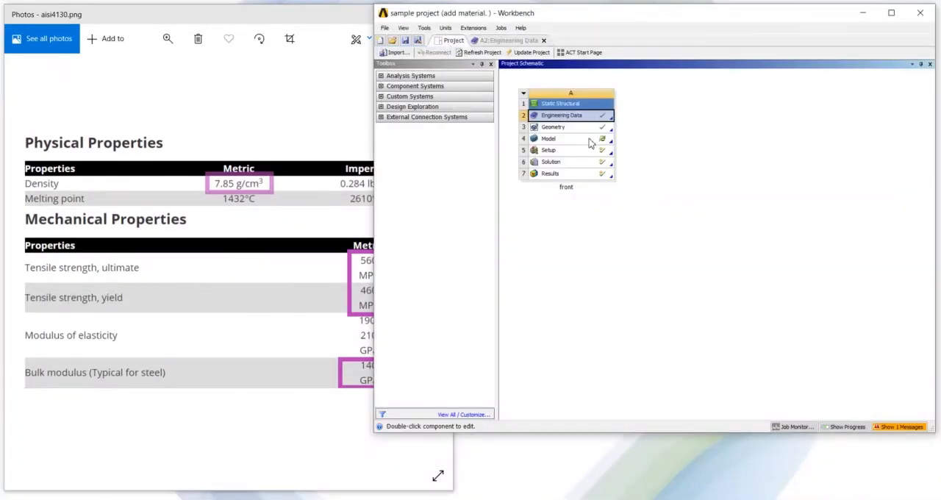
mouse_move(595, 149)
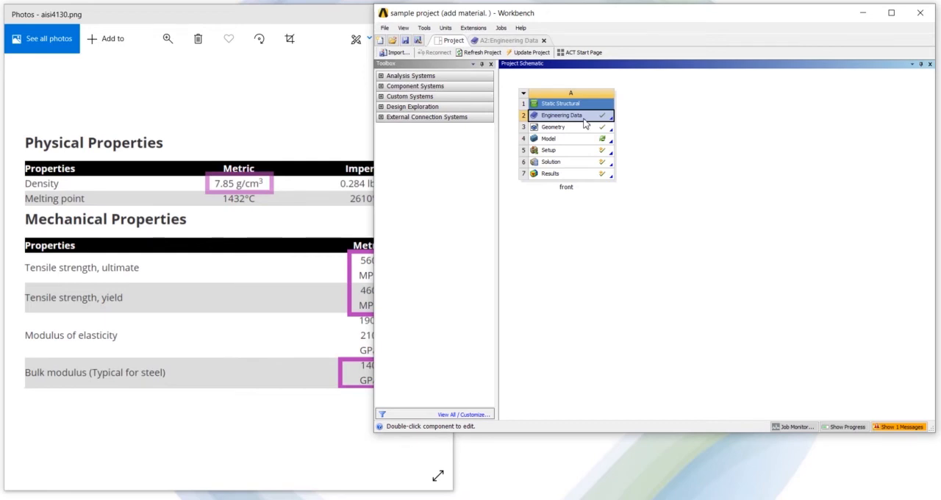
mouse_move(578, 139)
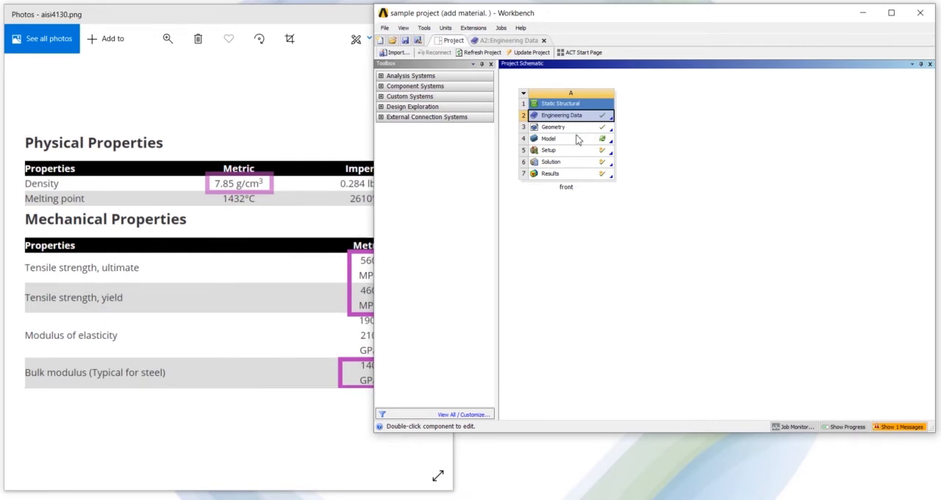
Open the Static Structural Model in Mechanical, accepting the upstream data re-read
double_click(551, 138)
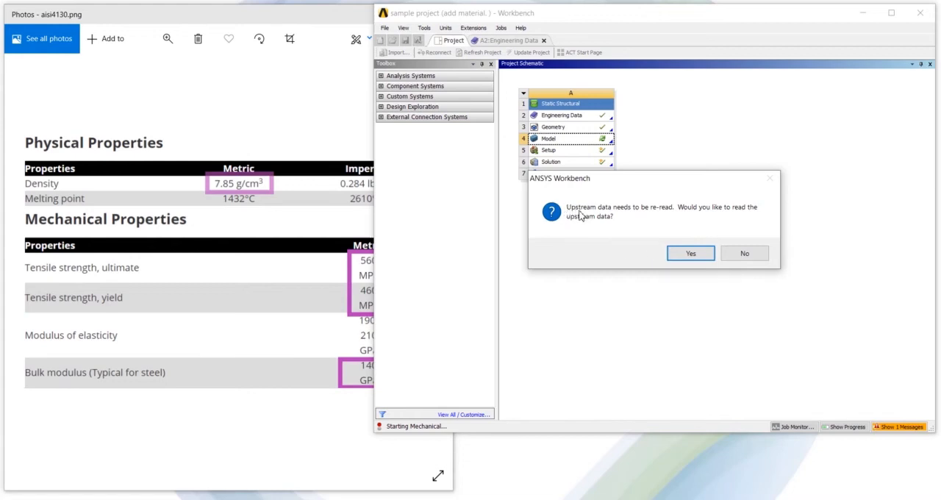
mouse_move(637, 217)
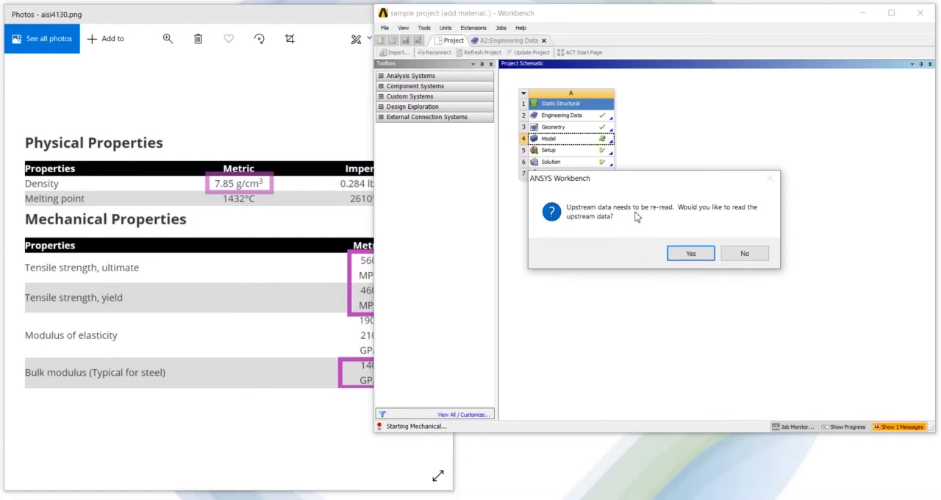
mouse_move(670, 215)
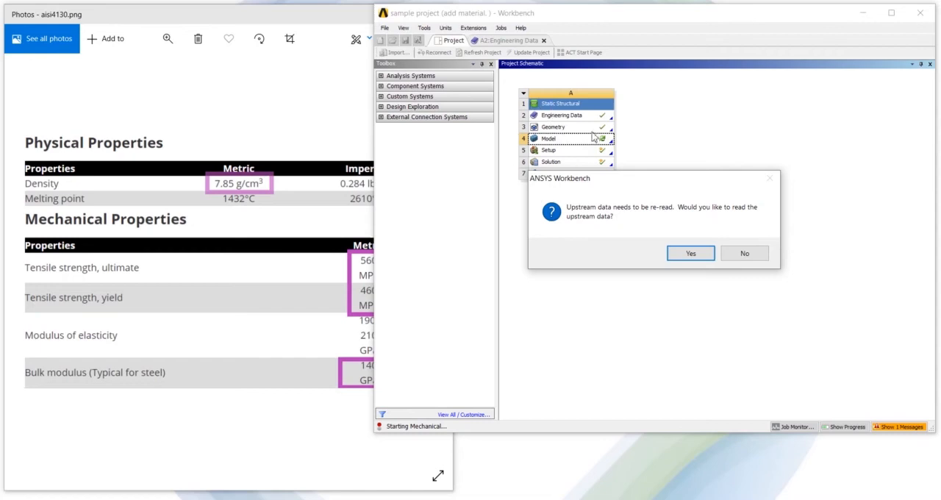
mouse_move(690, 253)
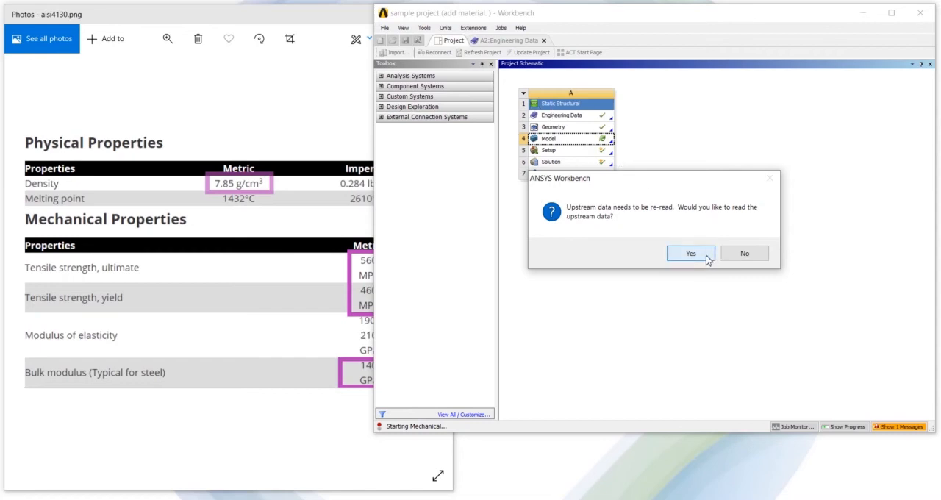
left_click(690, 253)
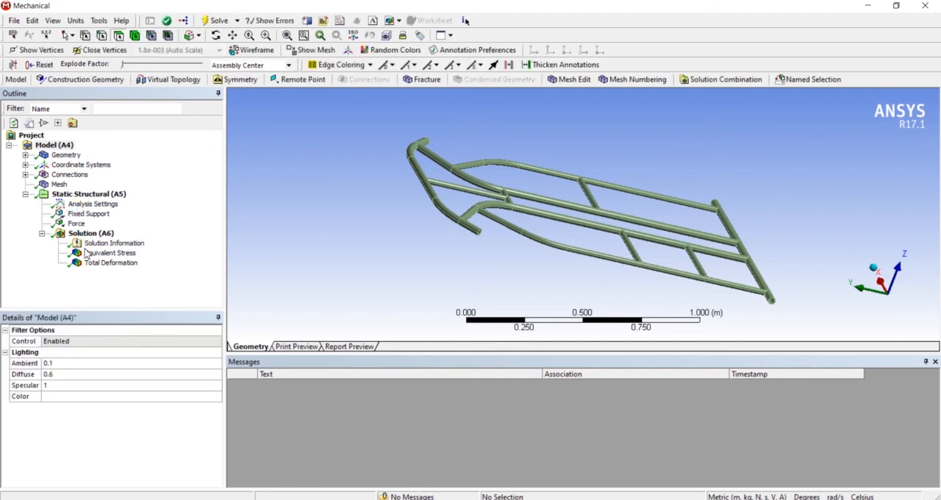
Change Part1's material assignment from Structural Steel to AISI 4130
left_click(110, 253)
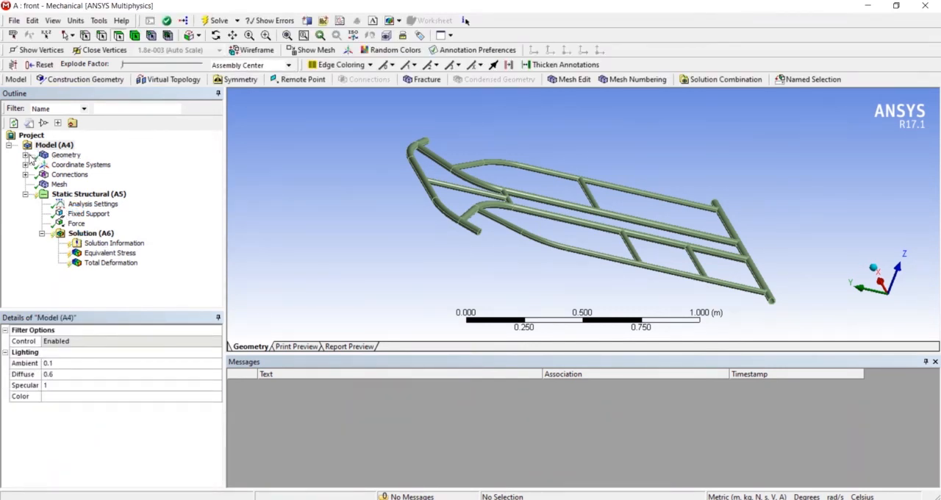
left_click(27, 154)
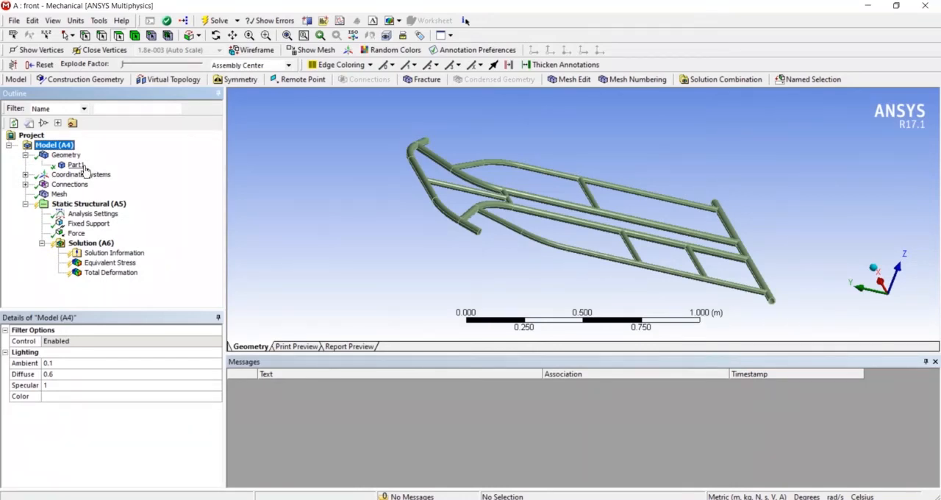
left_click(76, 164)
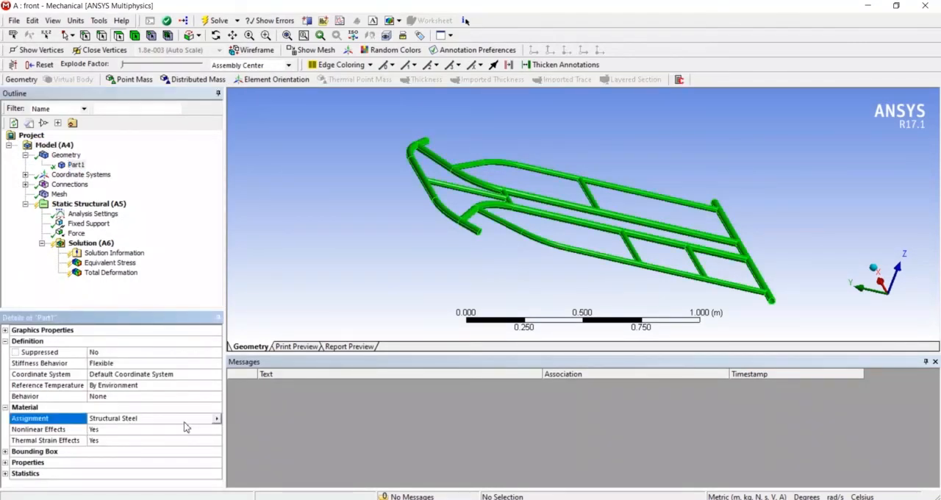
left_click(216, 418)
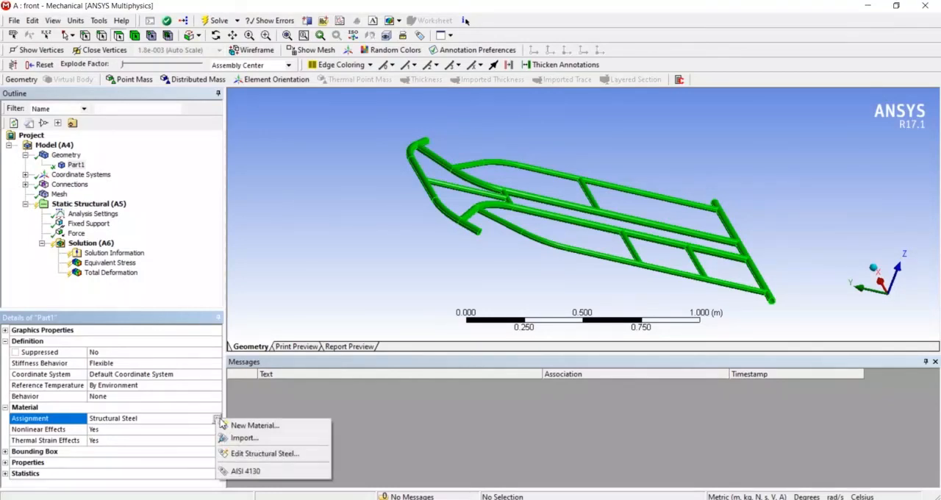
mouse_move(257, 472)
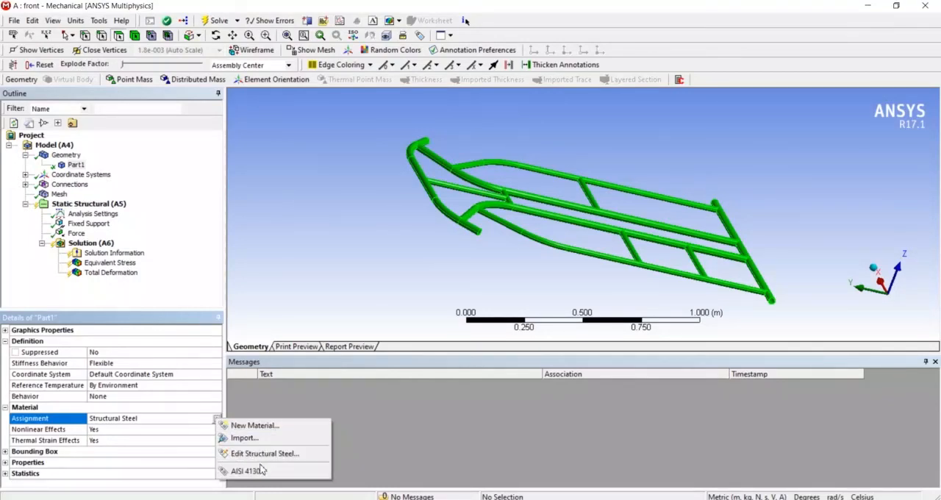
left_click(242, 470)
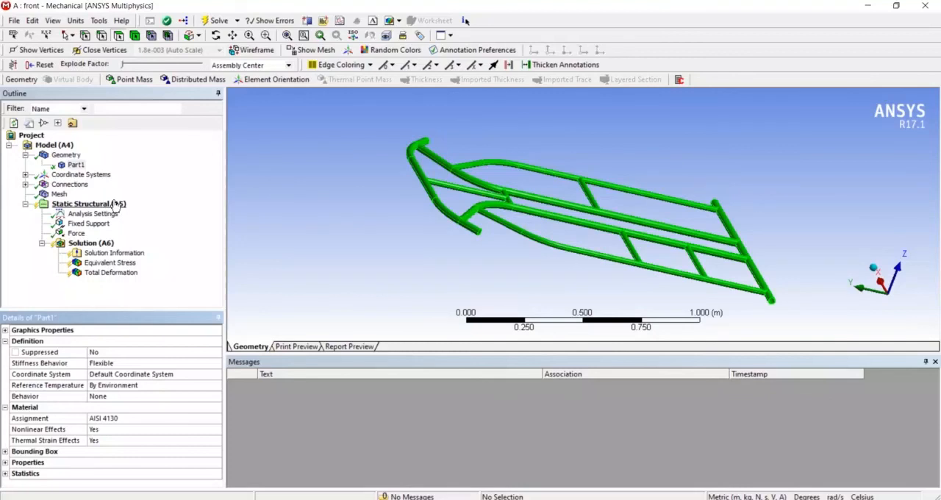
Solve the Static Structural (A5) analysis from its context menu
left_click(80, 204)
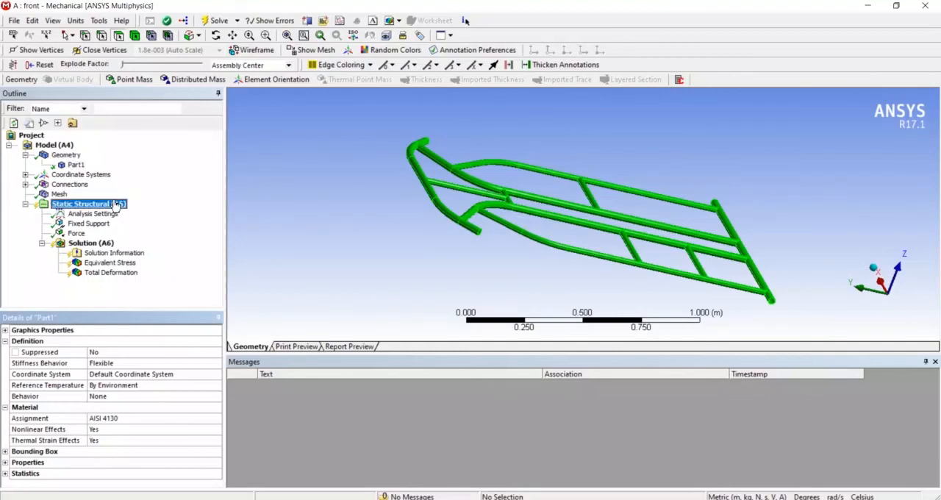
right_click(81, 203)
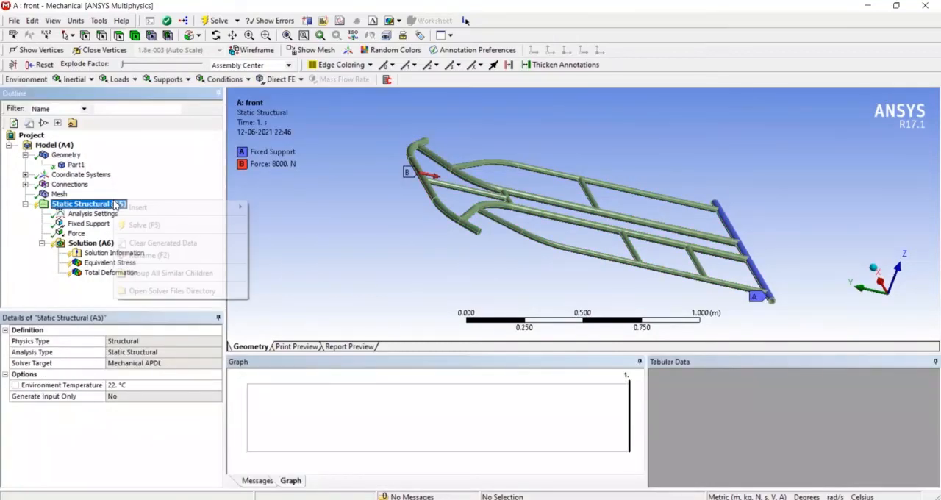
mouse_move(145, 225)
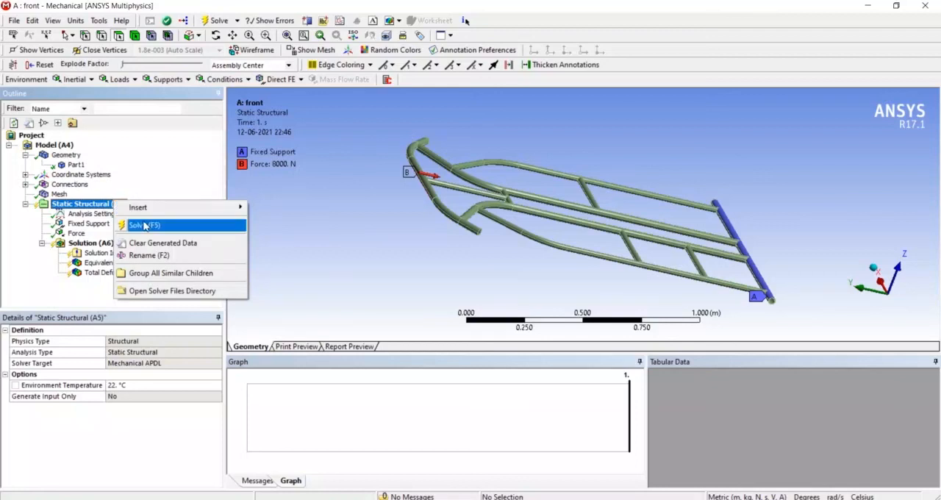
left_click(144, 225)
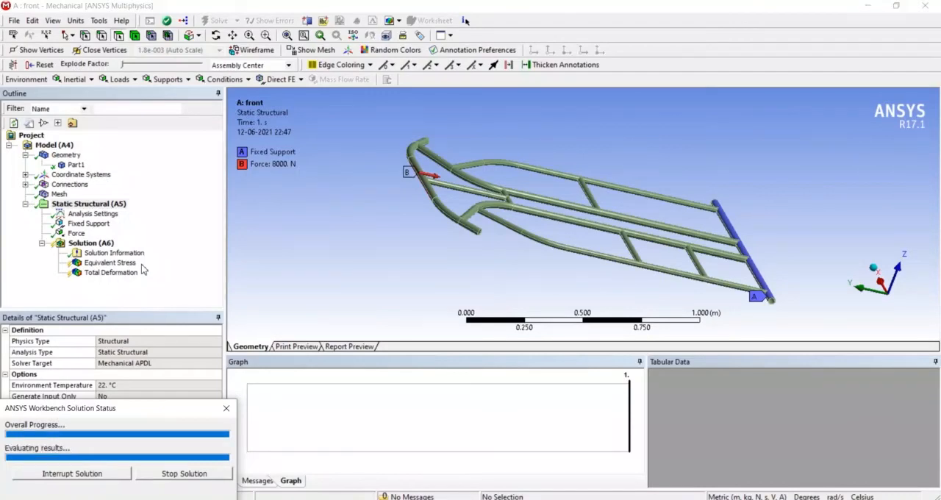
Display Equivalent Stress (max 1.5482e8 Pa) and Total Deformation (7.4334e-3 m) results
left_click(109, 263)
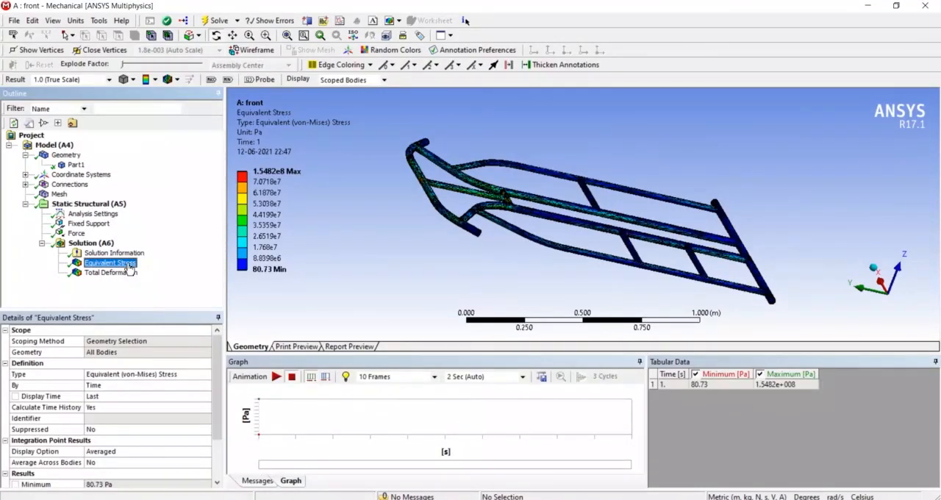
left_click(111, 273)
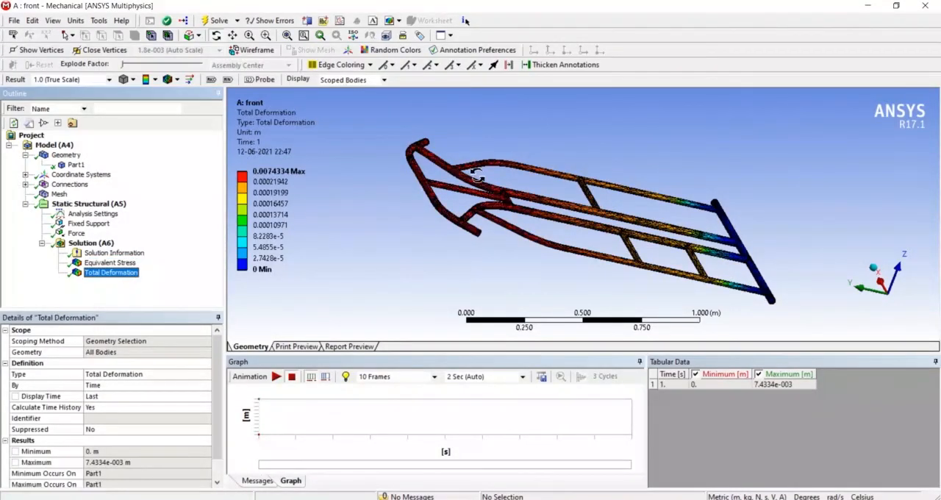
mouse_move(451, 214)
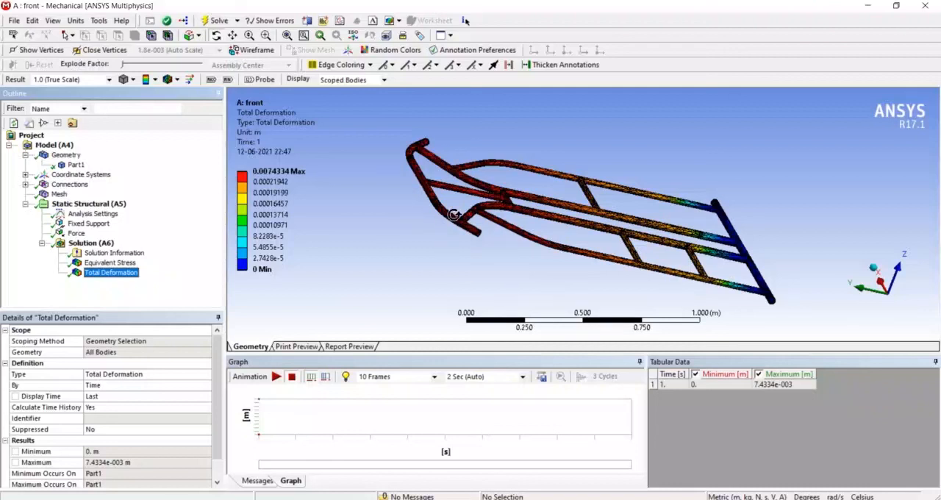